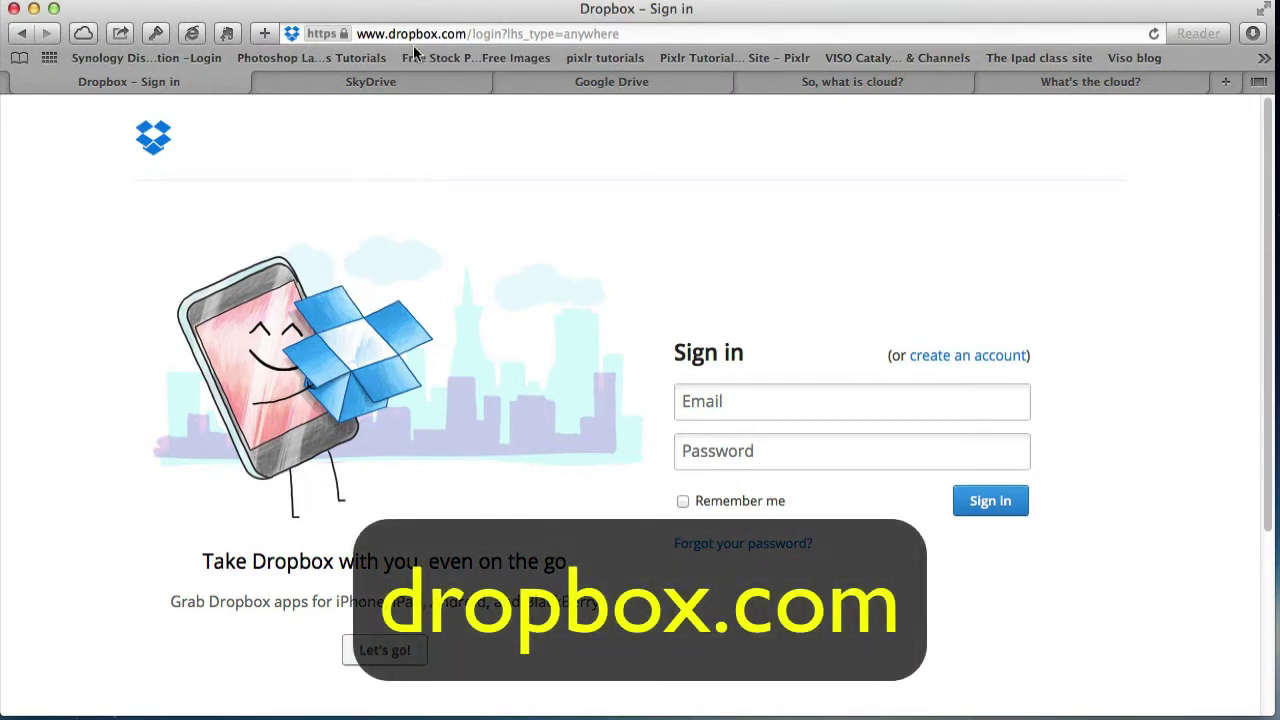
pyautogui.moveTo(392, 85)
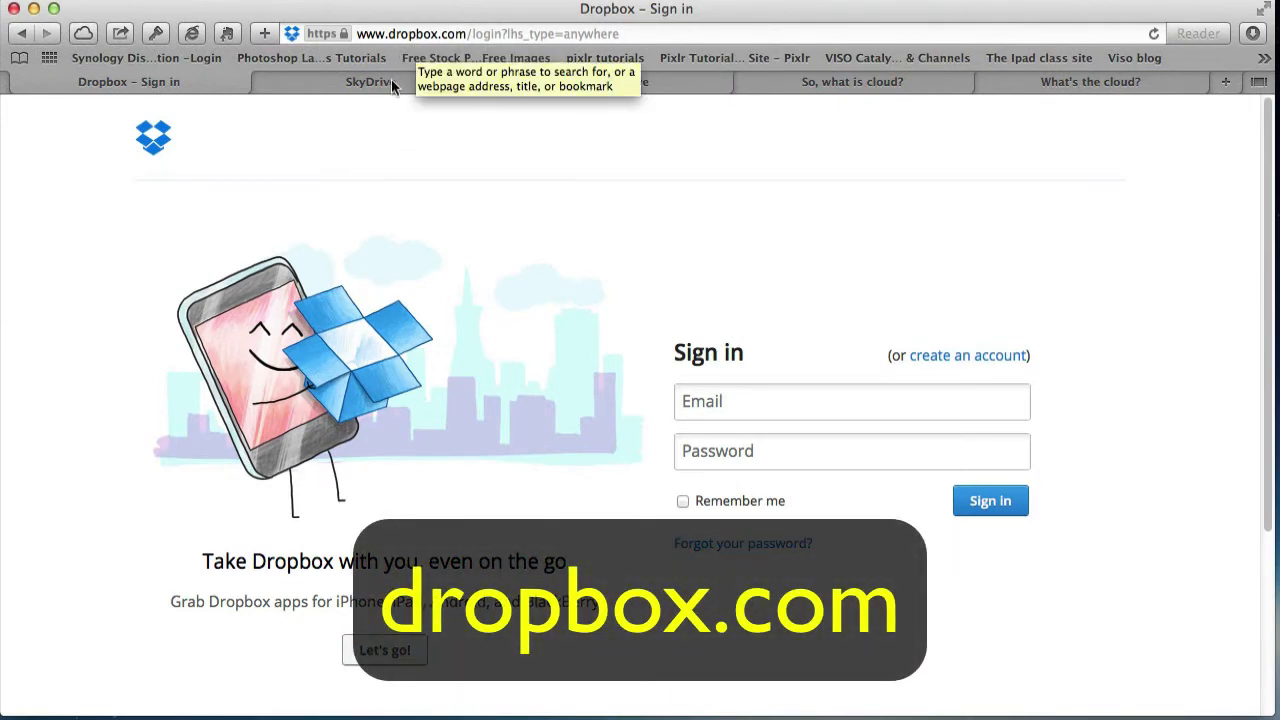
# View the SkyDrive sign-in page, then the Google Drive sign-in page
pyautogui.click(371, 81)
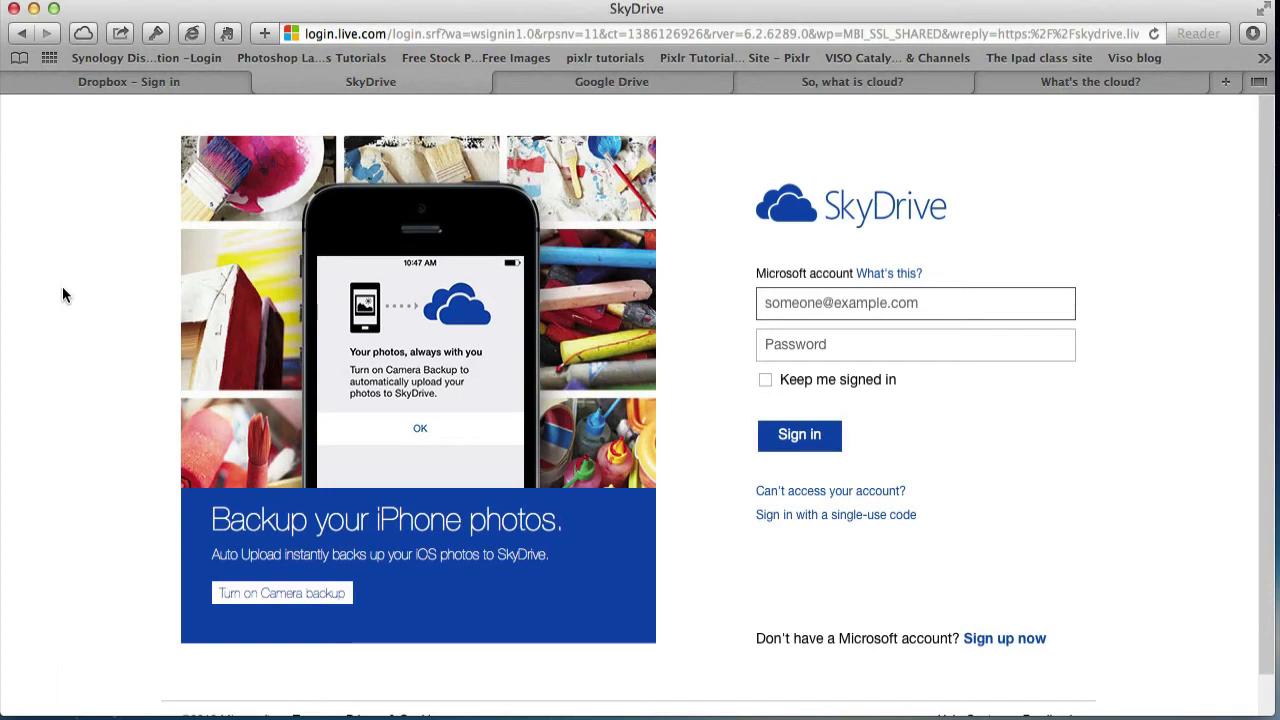
pyautogui.click(611, 81)
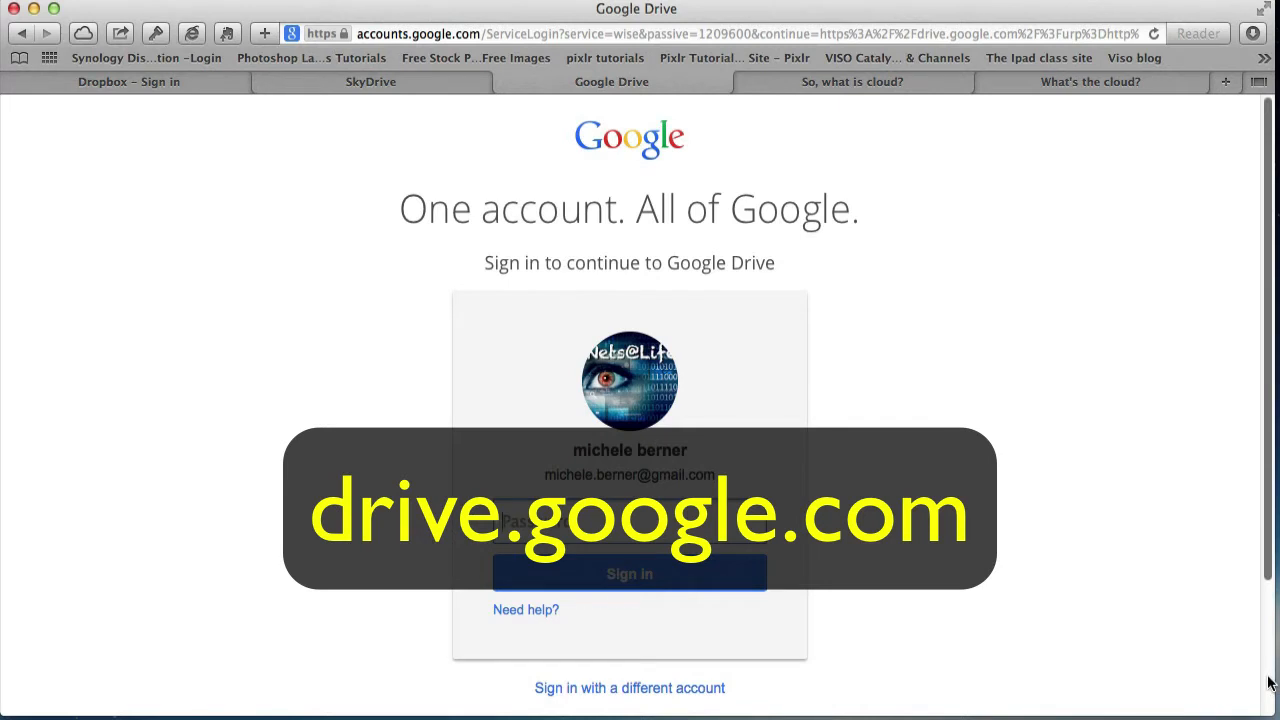
pyautogui.moveTo(922, 236)
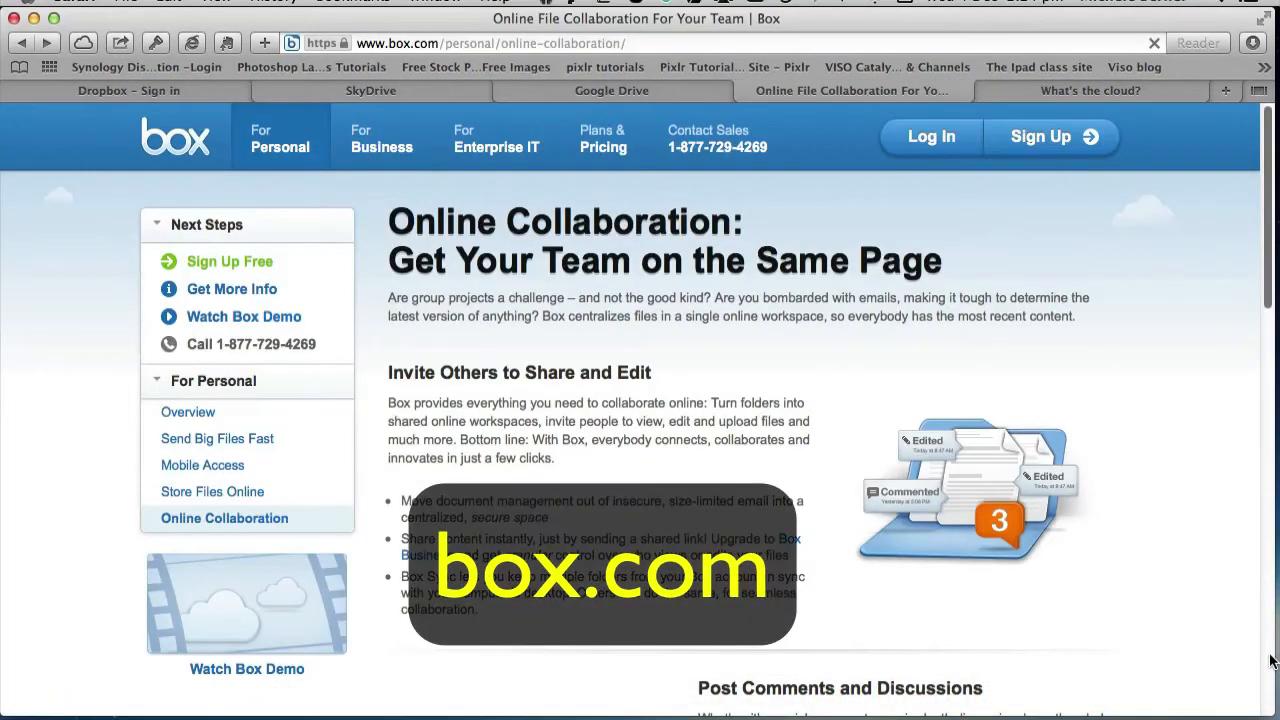
# Scroll down Box's plans to the Personal, Starter, Business and Enterprise options
pyautogui.scroll(-3)
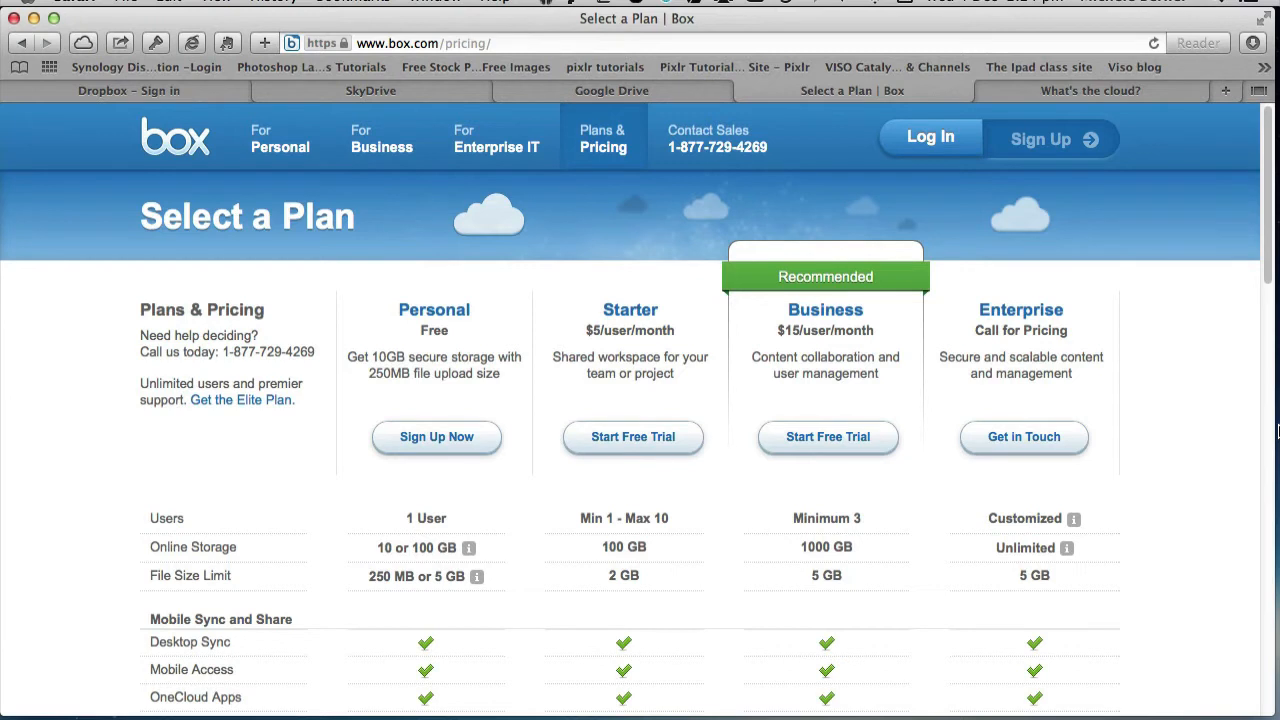
pyautogui.moveTo(1137, 590)
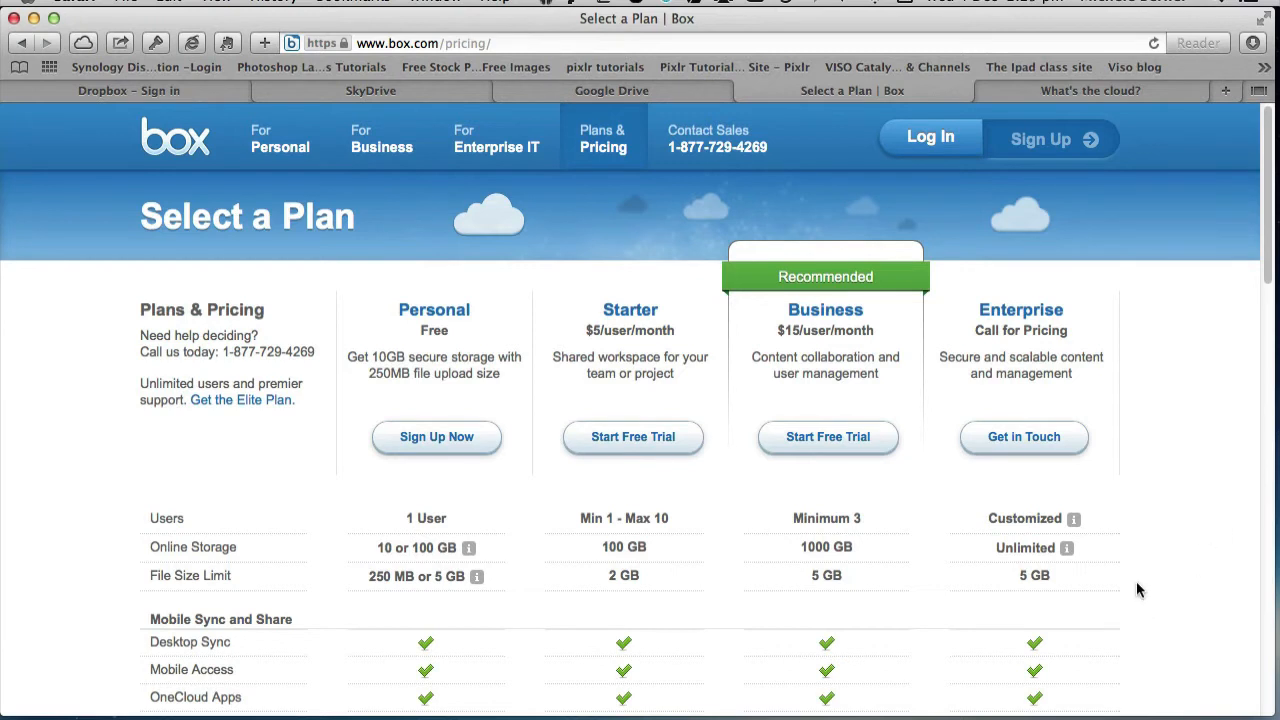
pyautogui.moveTo(1045, 477)
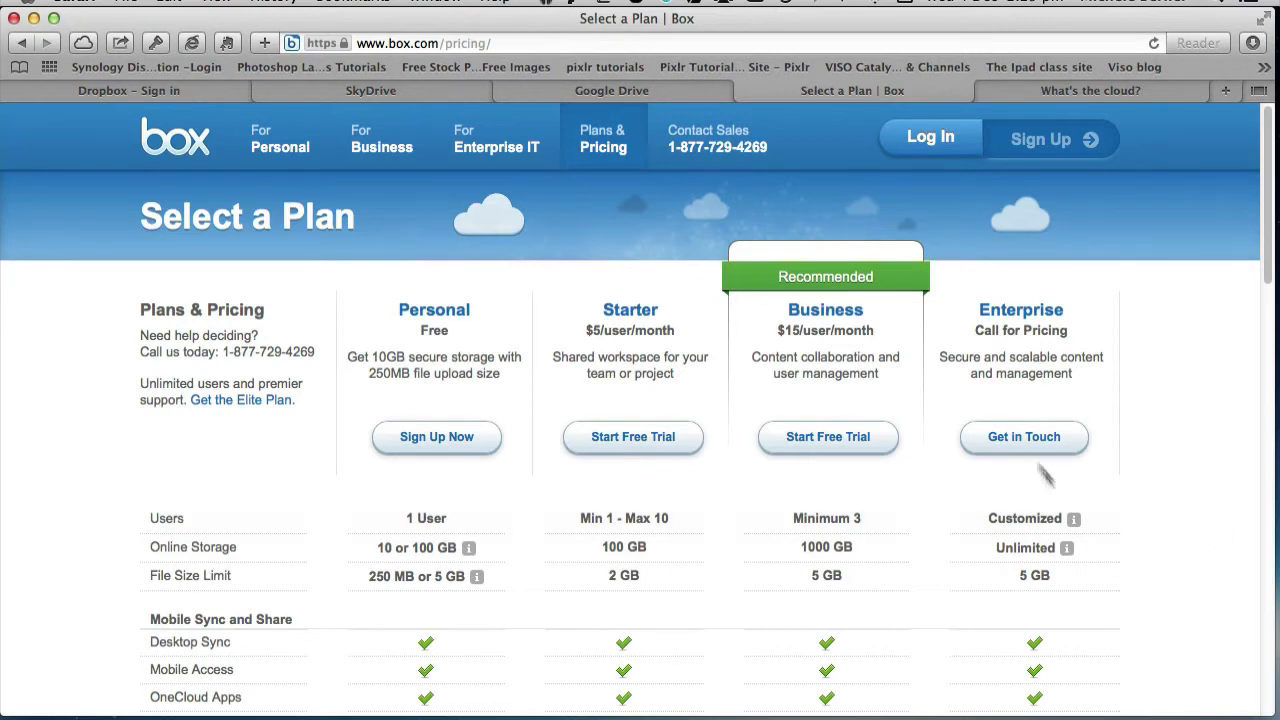
# Return to the Dropbox tab in Safari
pyautogui.click(128, 90)
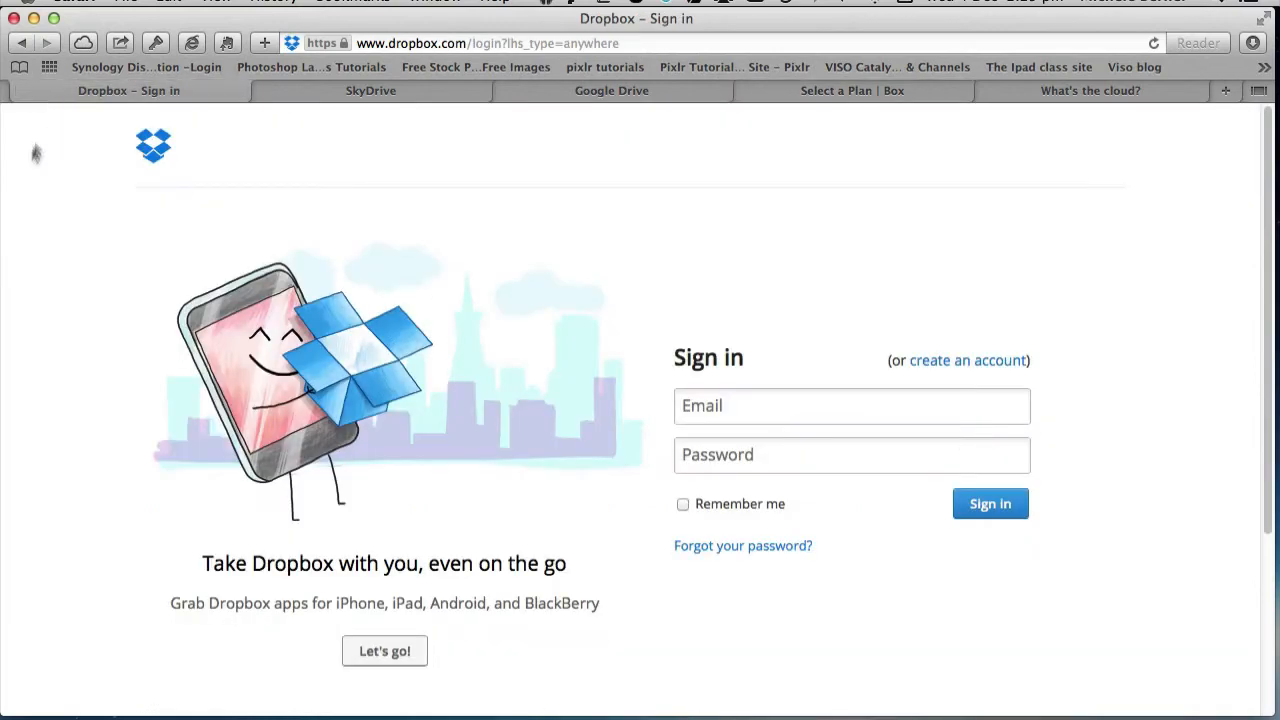
pyautogui.moveTo(5, 343)
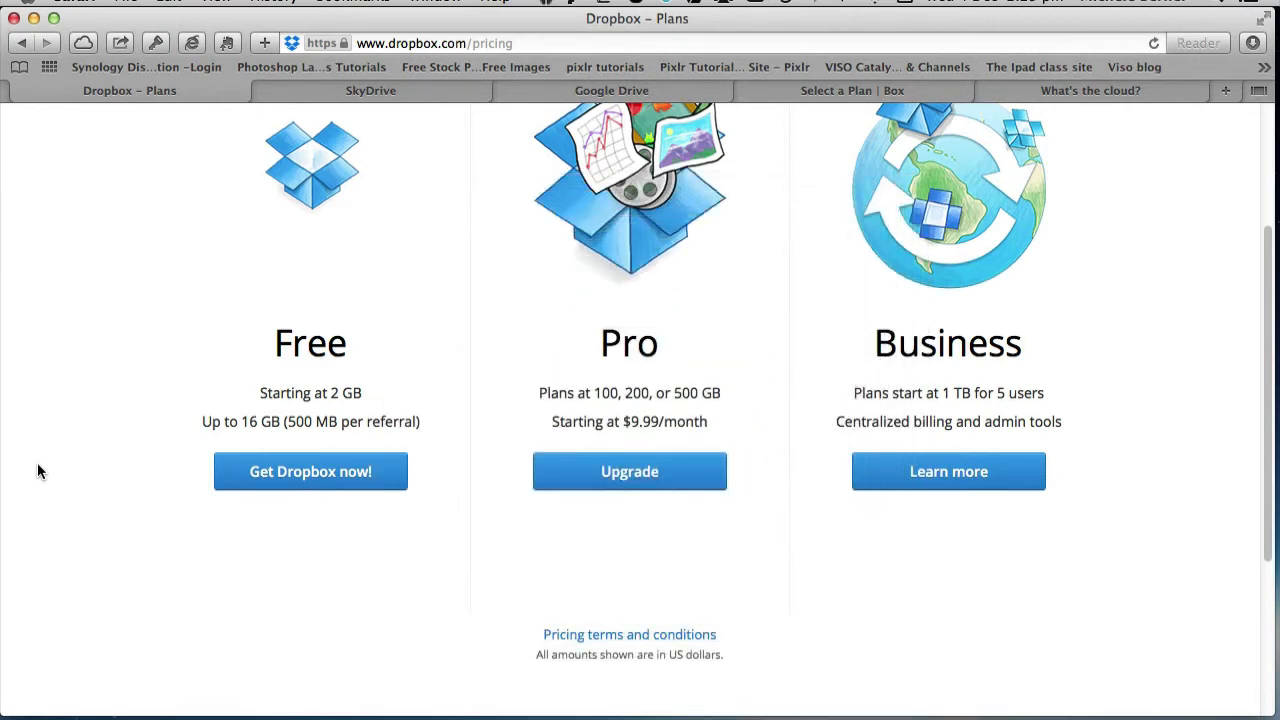
# Look at the SkyDrive sign-in tab, then switch to the Google Drive tab
pyautogui.click(370, 90)
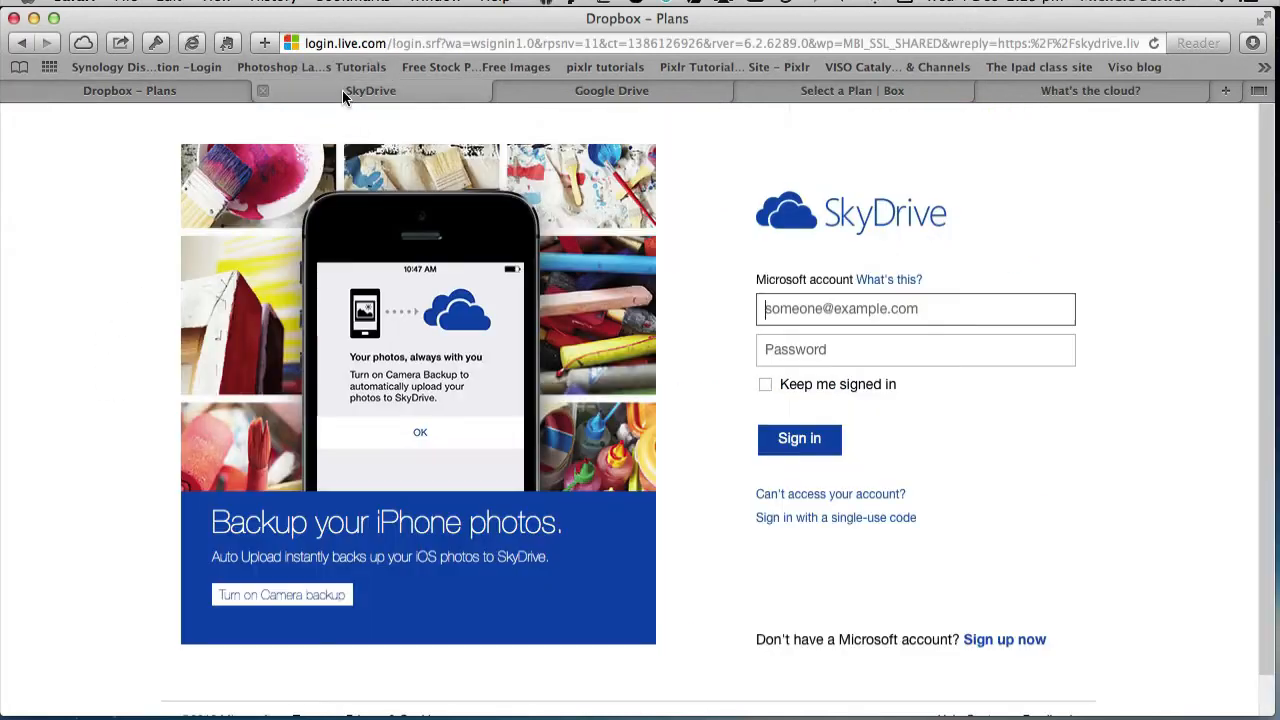
pyautogui.click(370, 90)
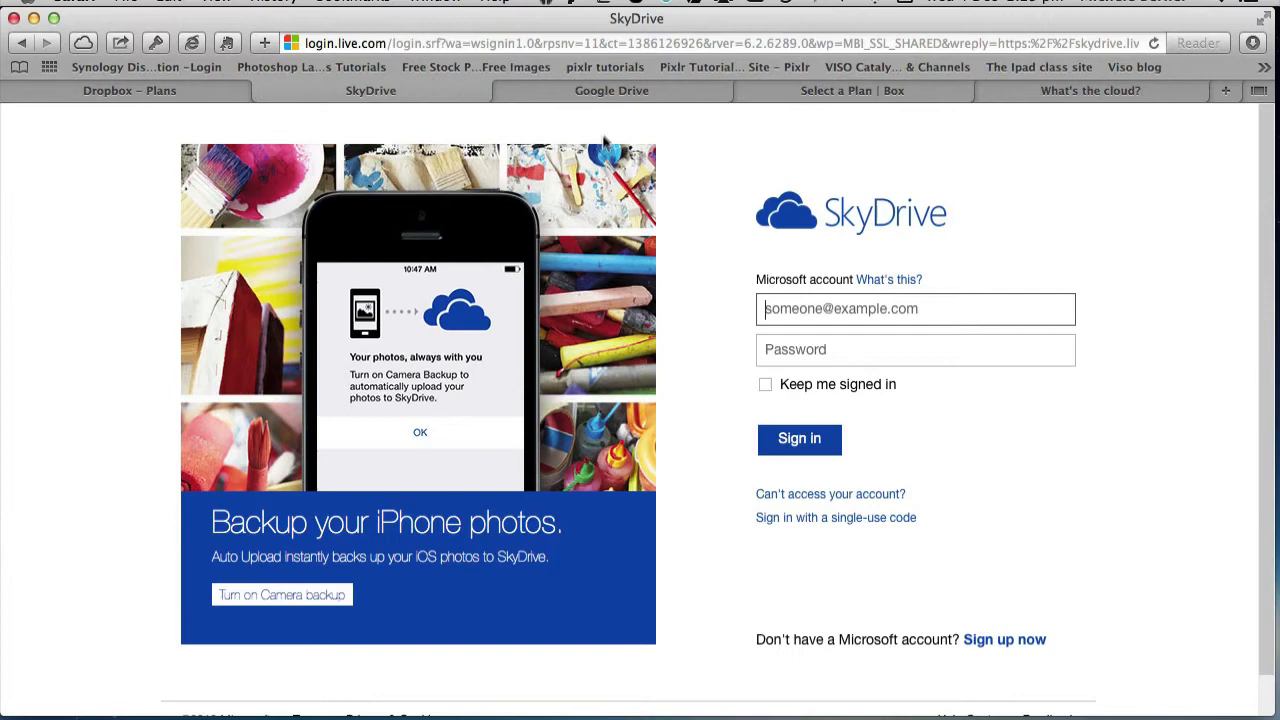
pyautogui.click(611, 90)
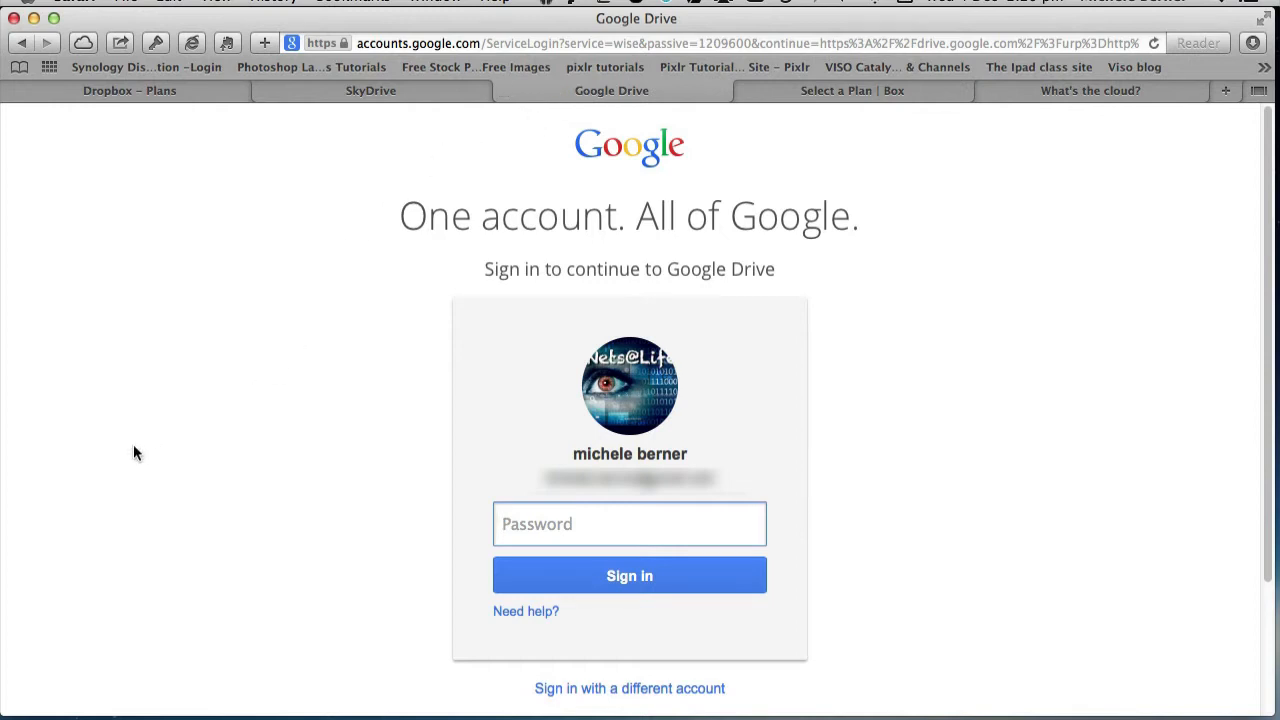
pyautogui.moveTo(141, 451)
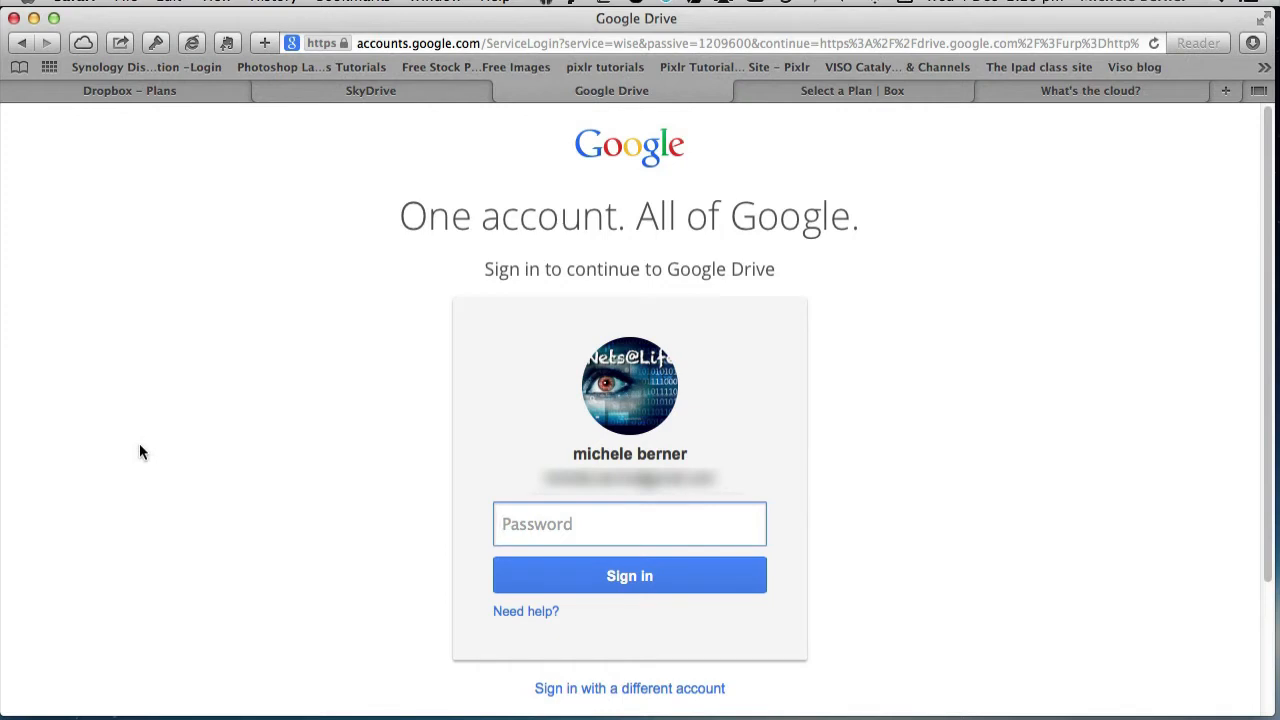
pyautogui.moveTo(266, 226)
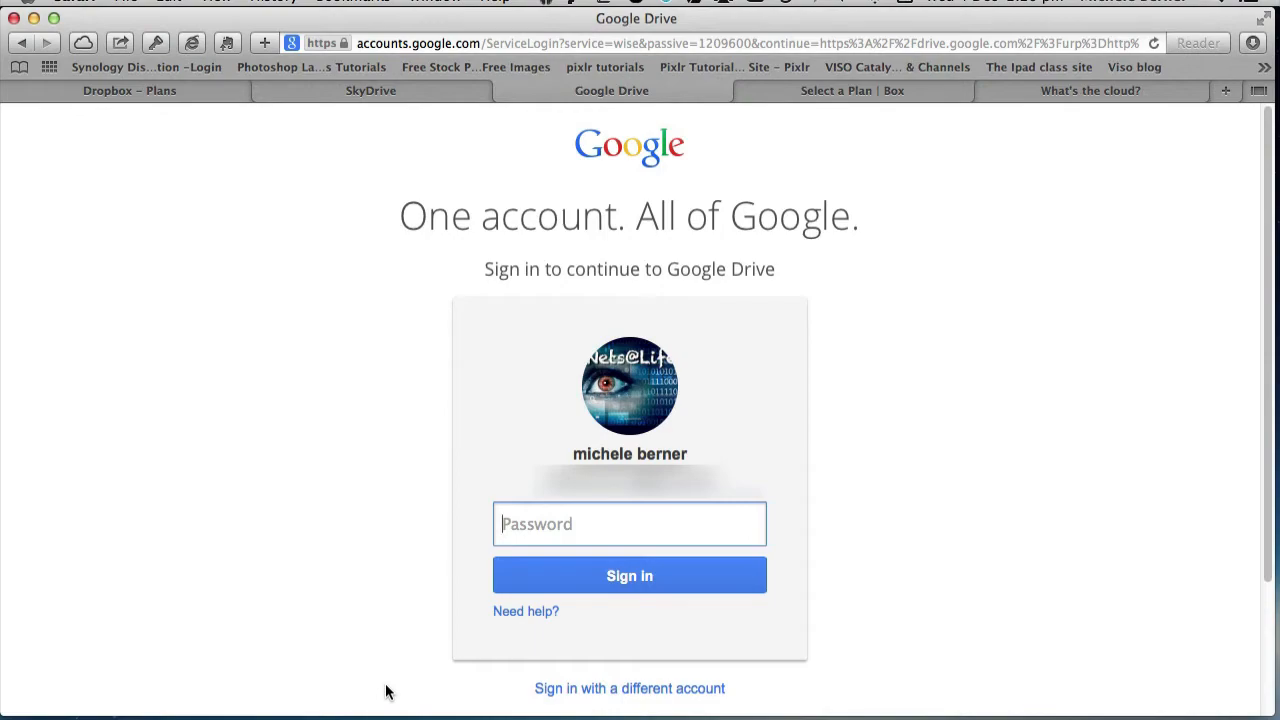
# Return to Dropbox, view the sign-up form, then sign in to the account's files
pyautogui.click(129, 90)
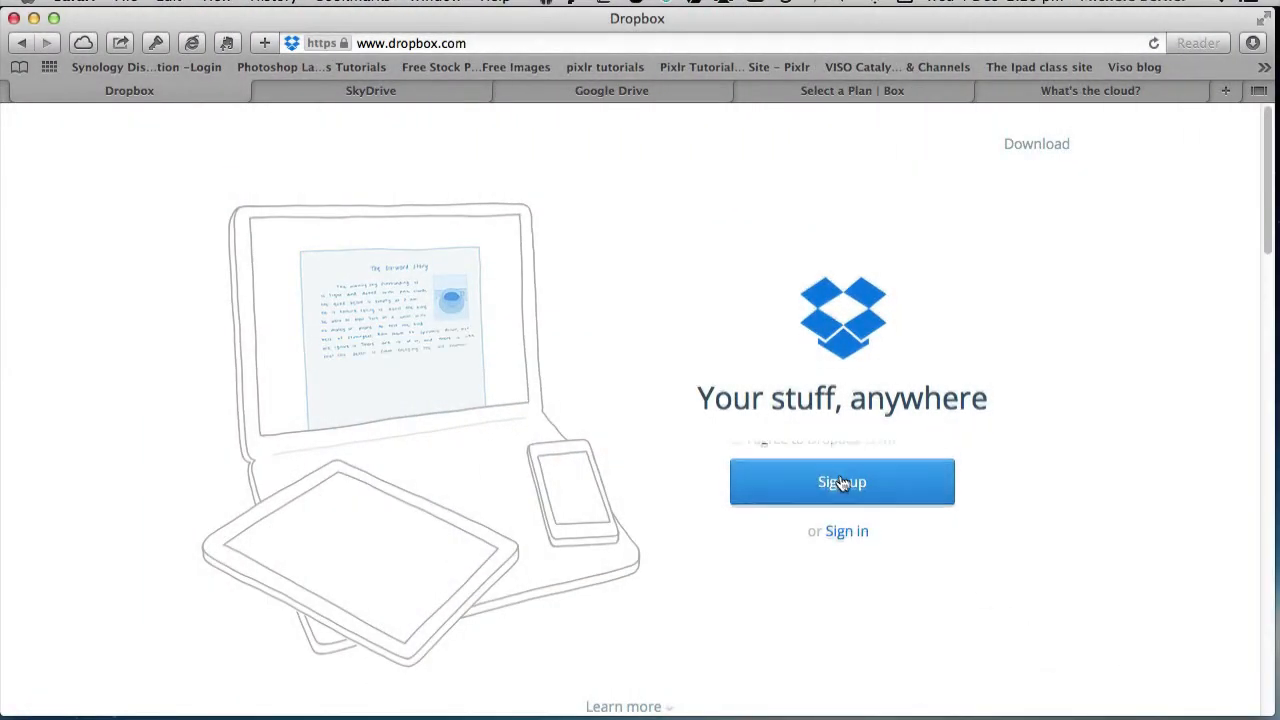
pyautogui.click(841, 481)
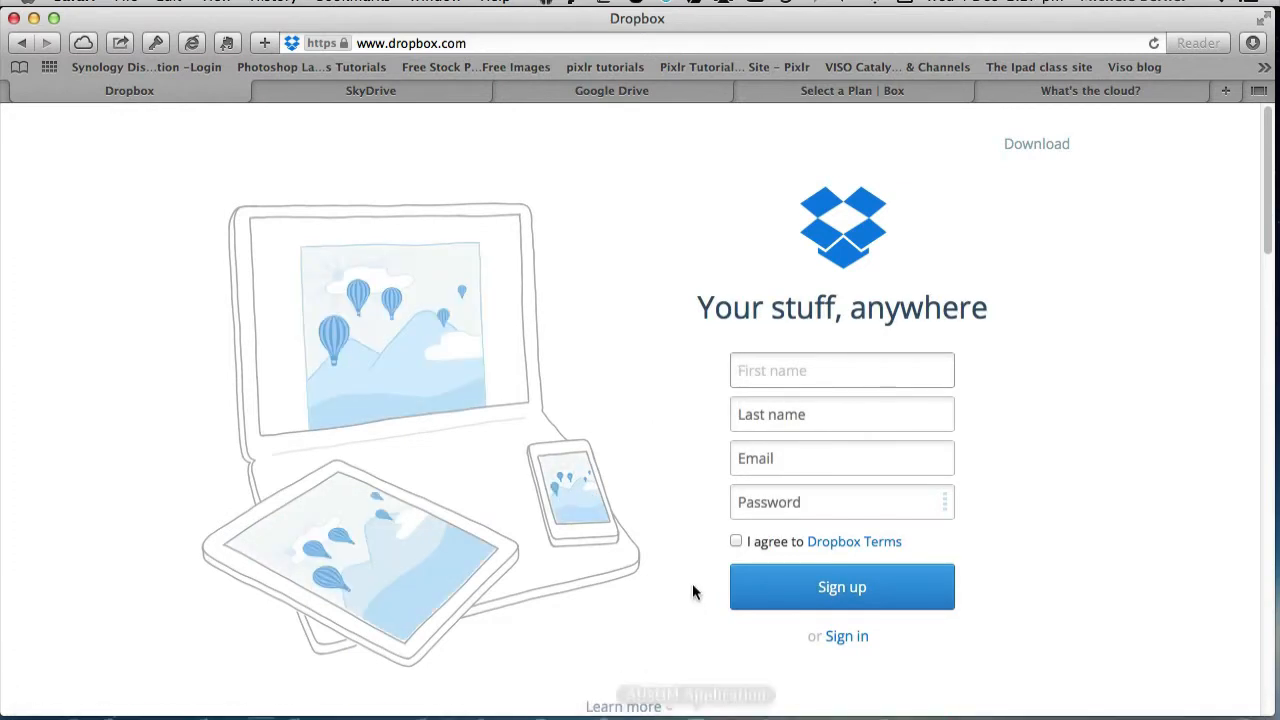
pyautogui.moveTo(678, 613)
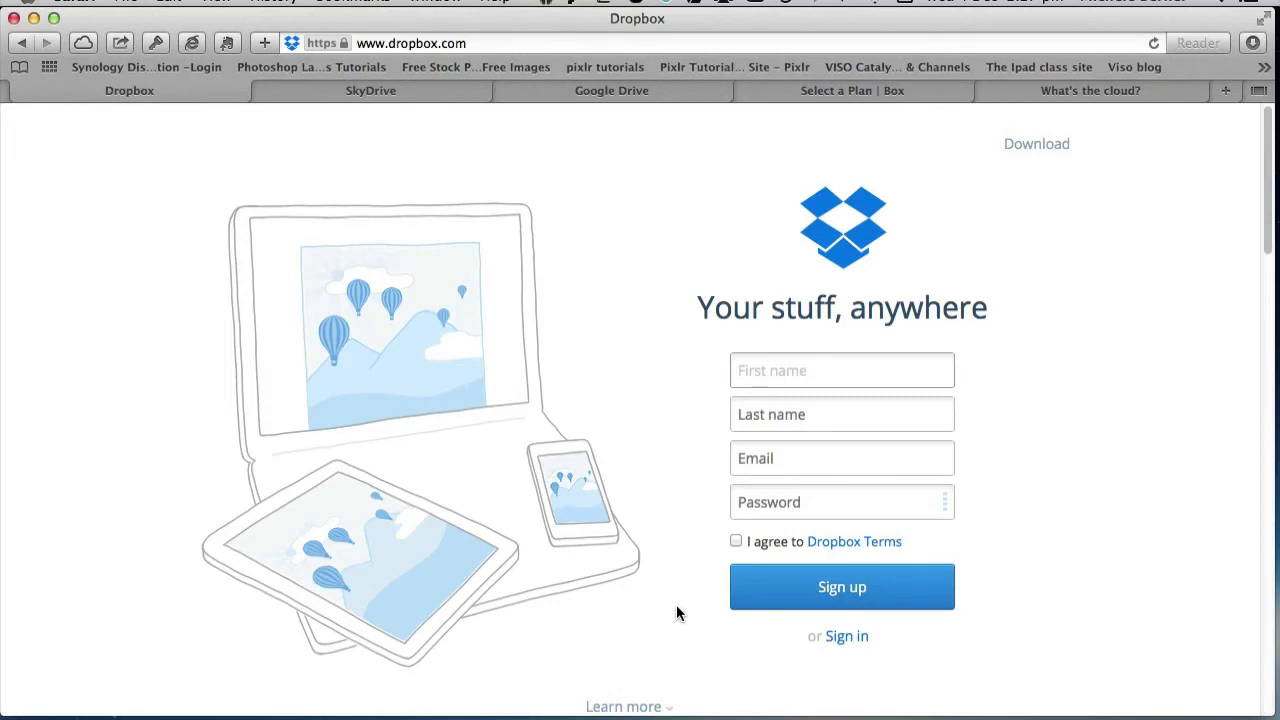
pyautogui.click(846, 636)
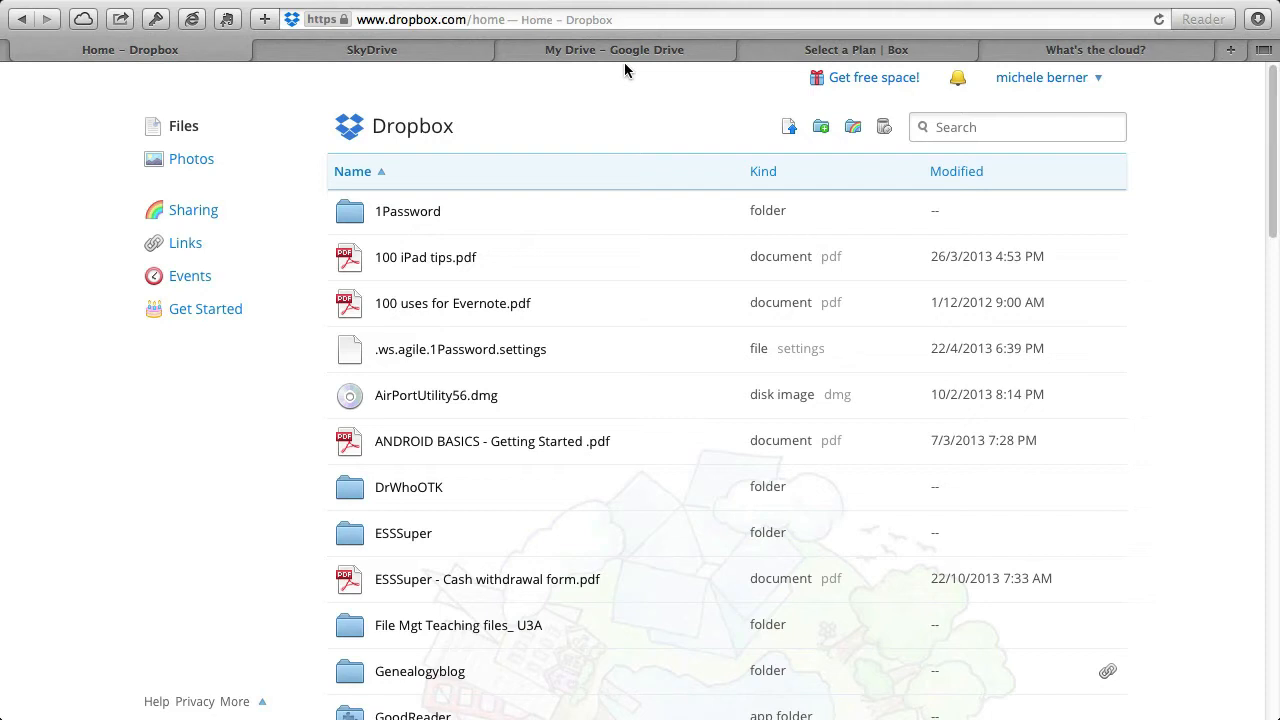
pyautogui.moveTo(5, 672)
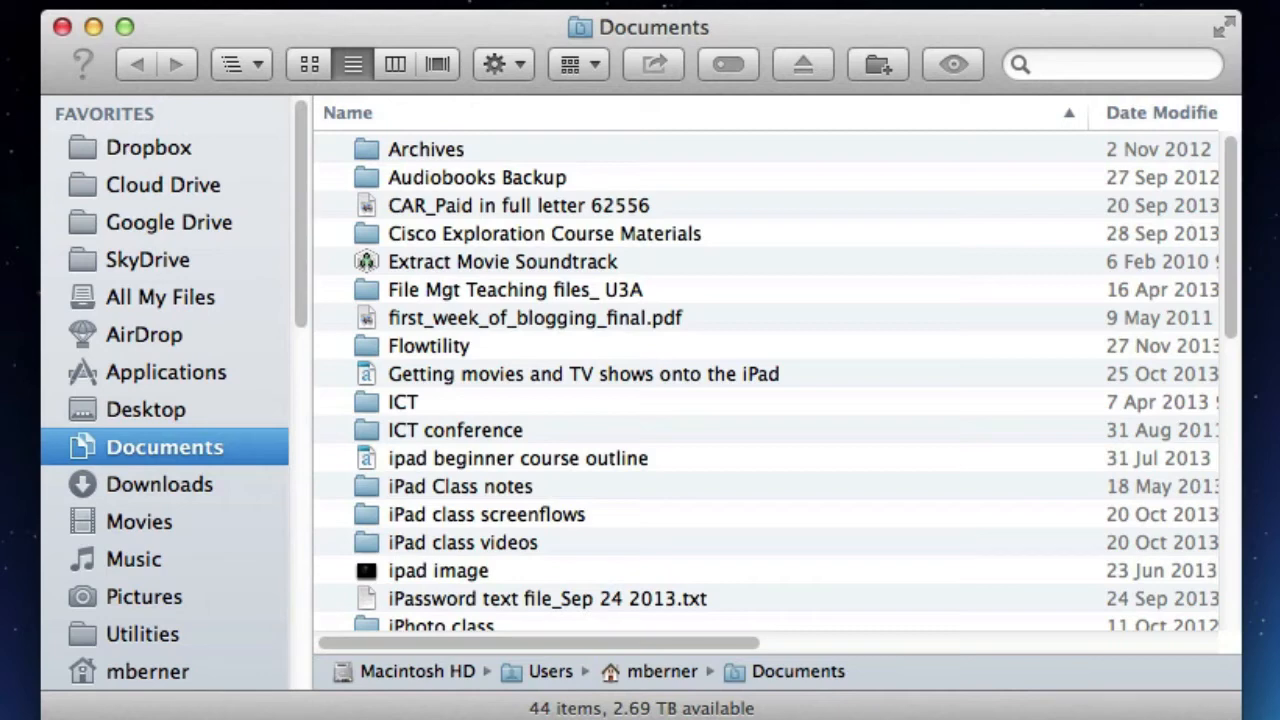
# Browse the local Dropbox folder's contents in Finder
pyautogui.click(150, 147)
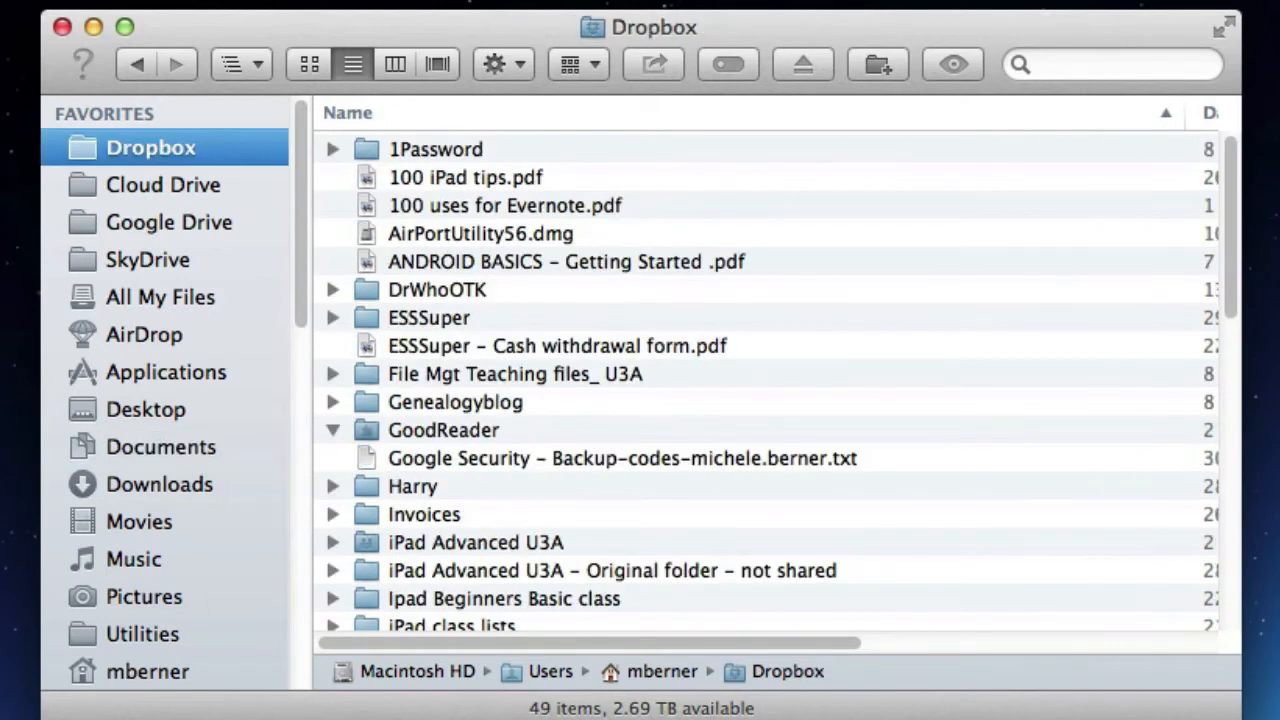
pyautogui.moveTo(1188, 338)
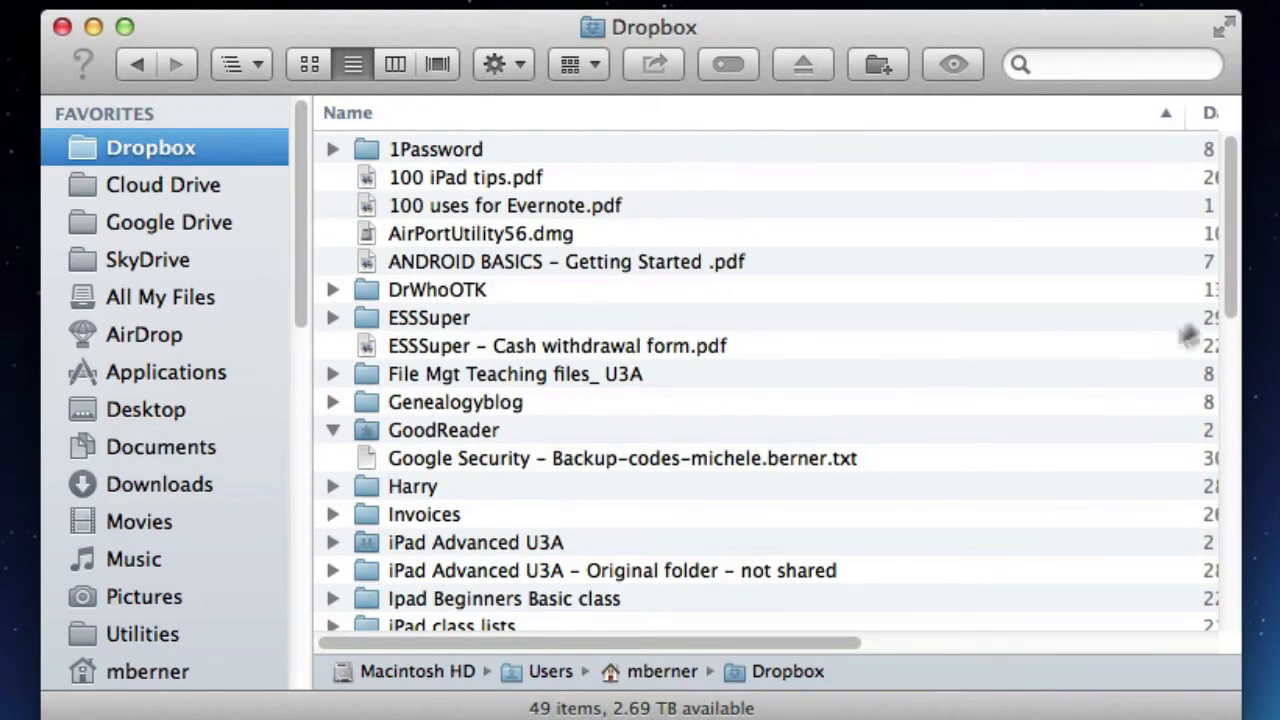
pyautogui.scroll(-3)
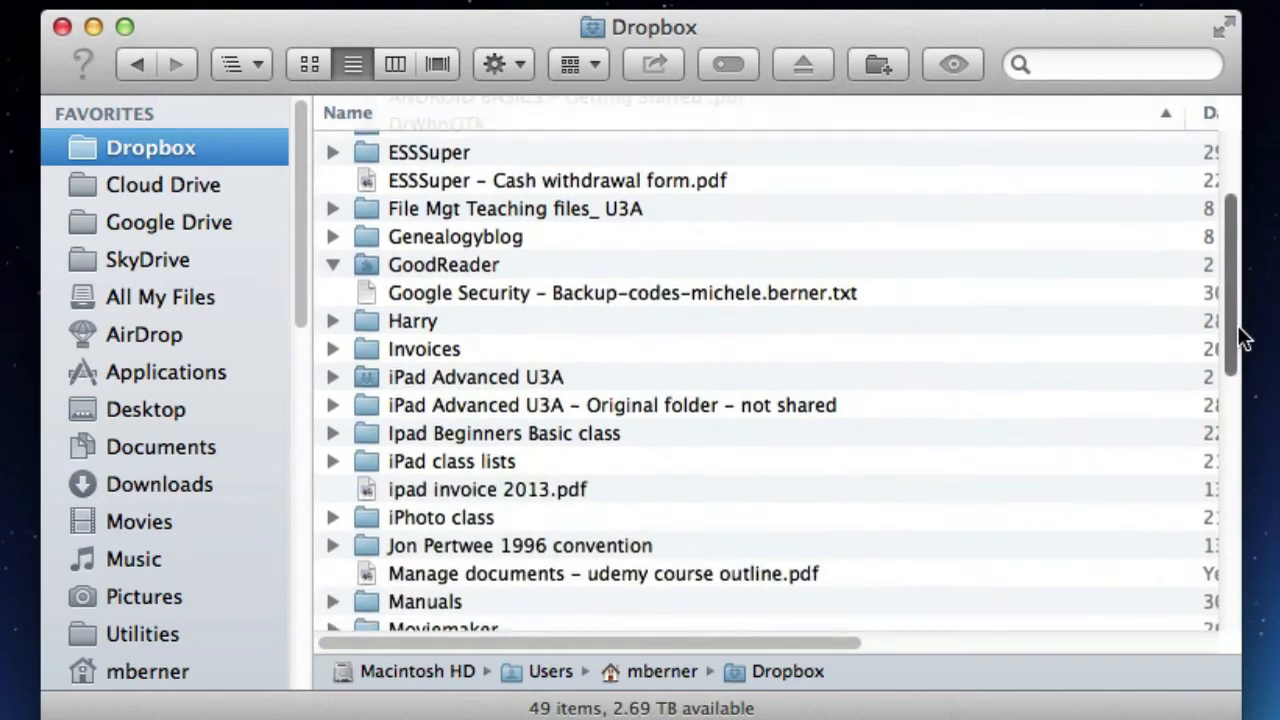
pyautogui.scroll(-3)
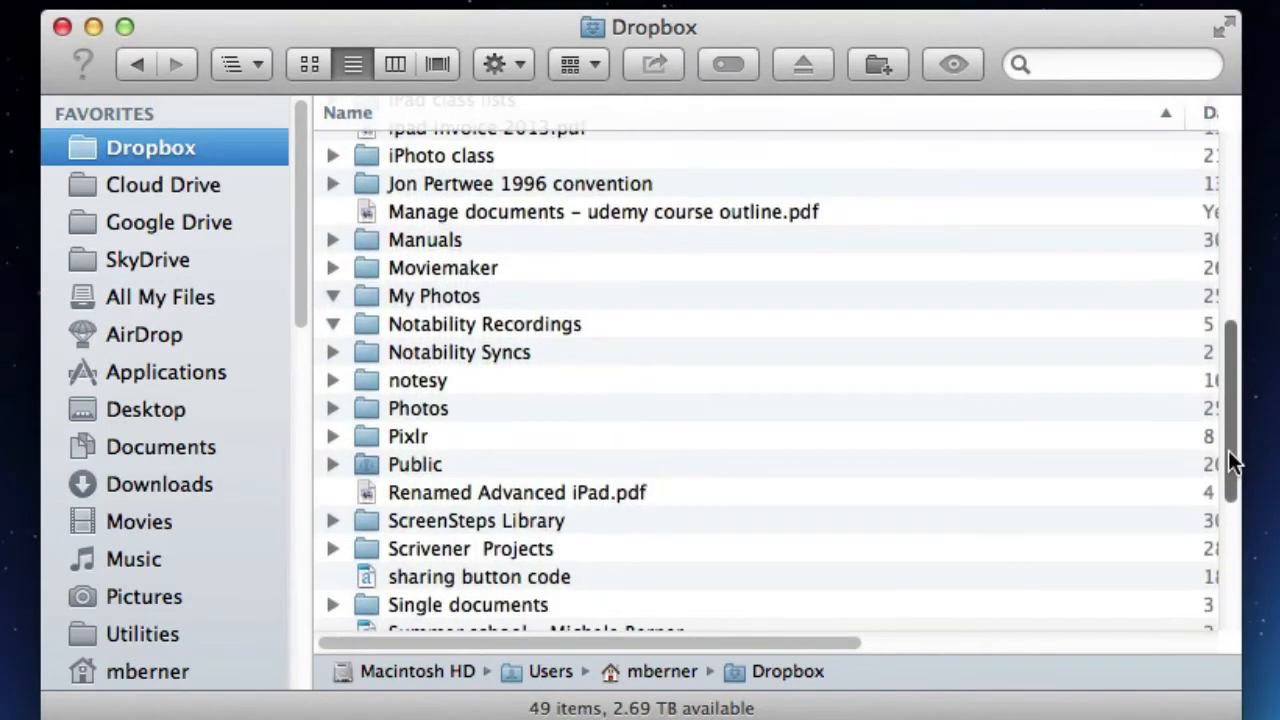
pyautogui.scroll(3)
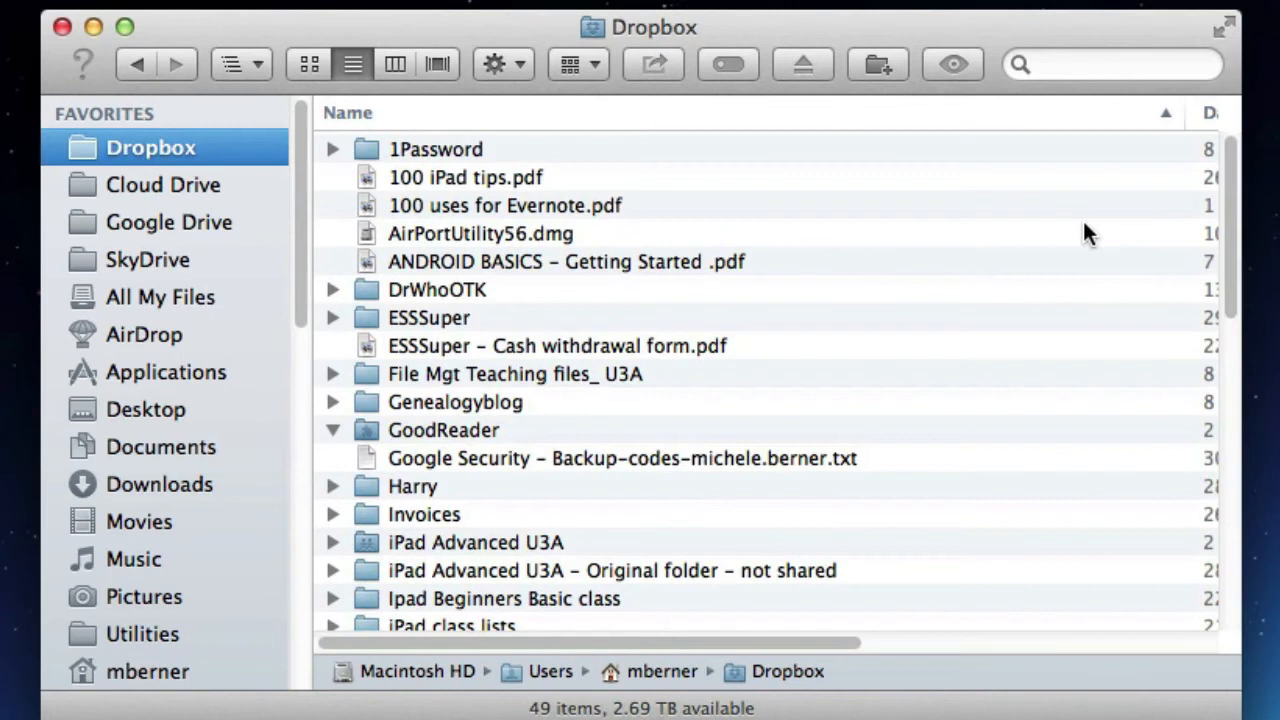
pyautogui.moveTo(115, 240)
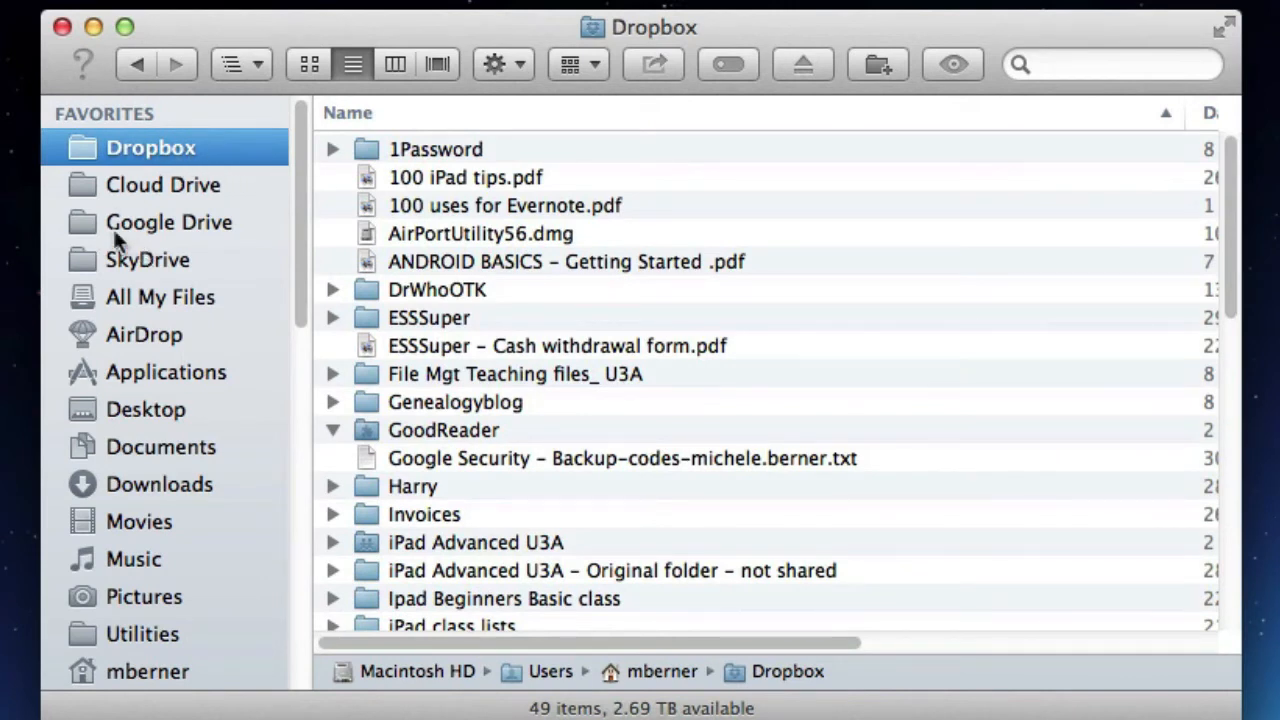
# View the Cloud Drive, Google Drive and SkyDrive folders, then scroll through Documents
pyautogui.click(163, 184)
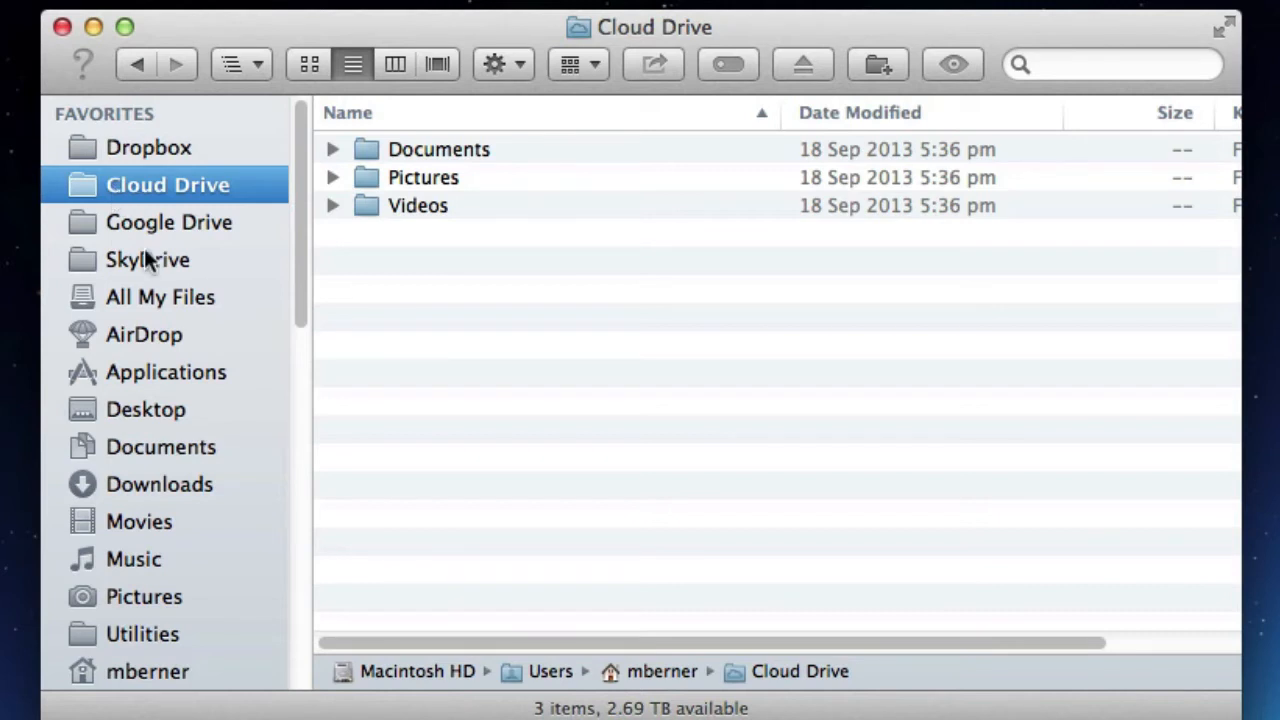
pyautogui.click(169, 222)
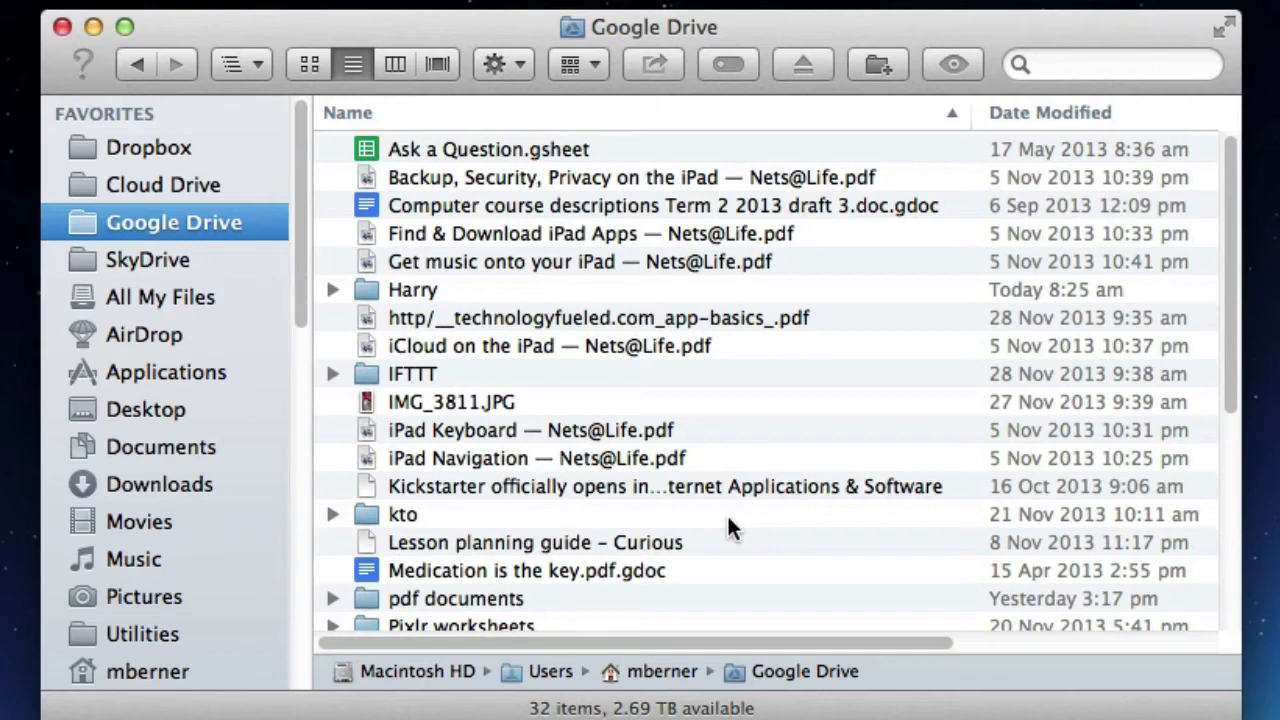
pyautogui.moveTo(219, 312)
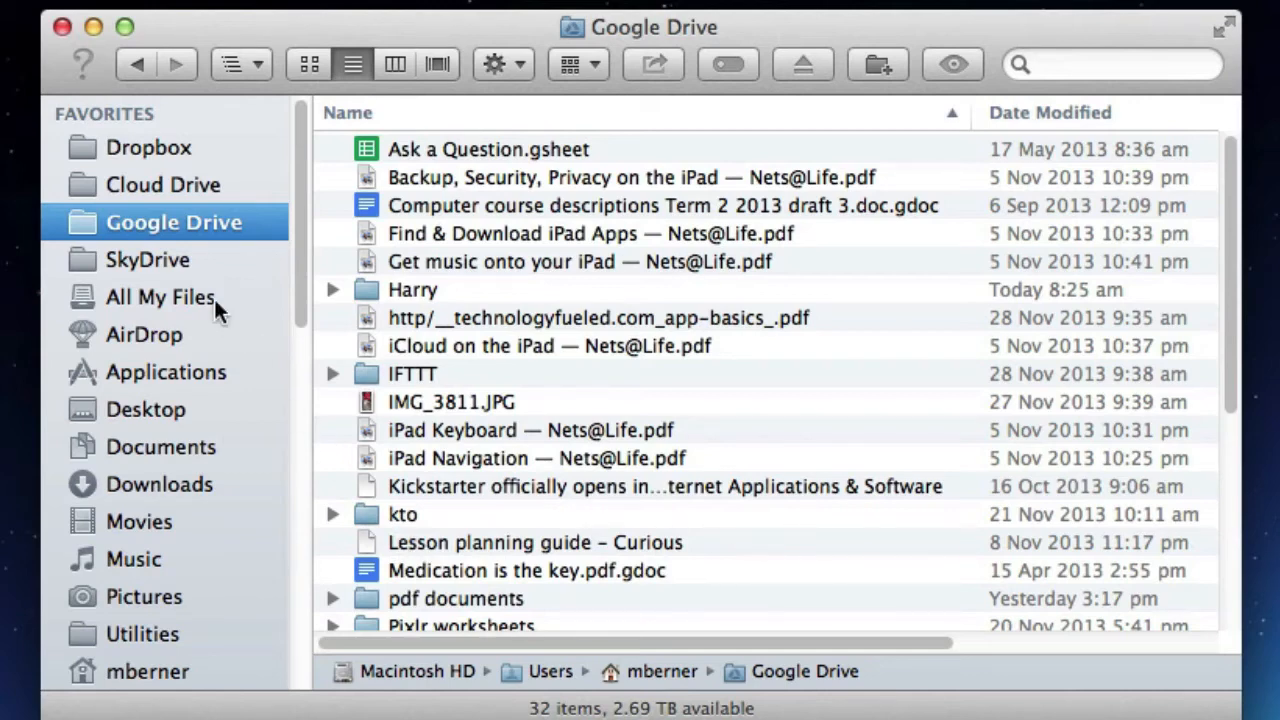
pyautogui.click(147, 259)
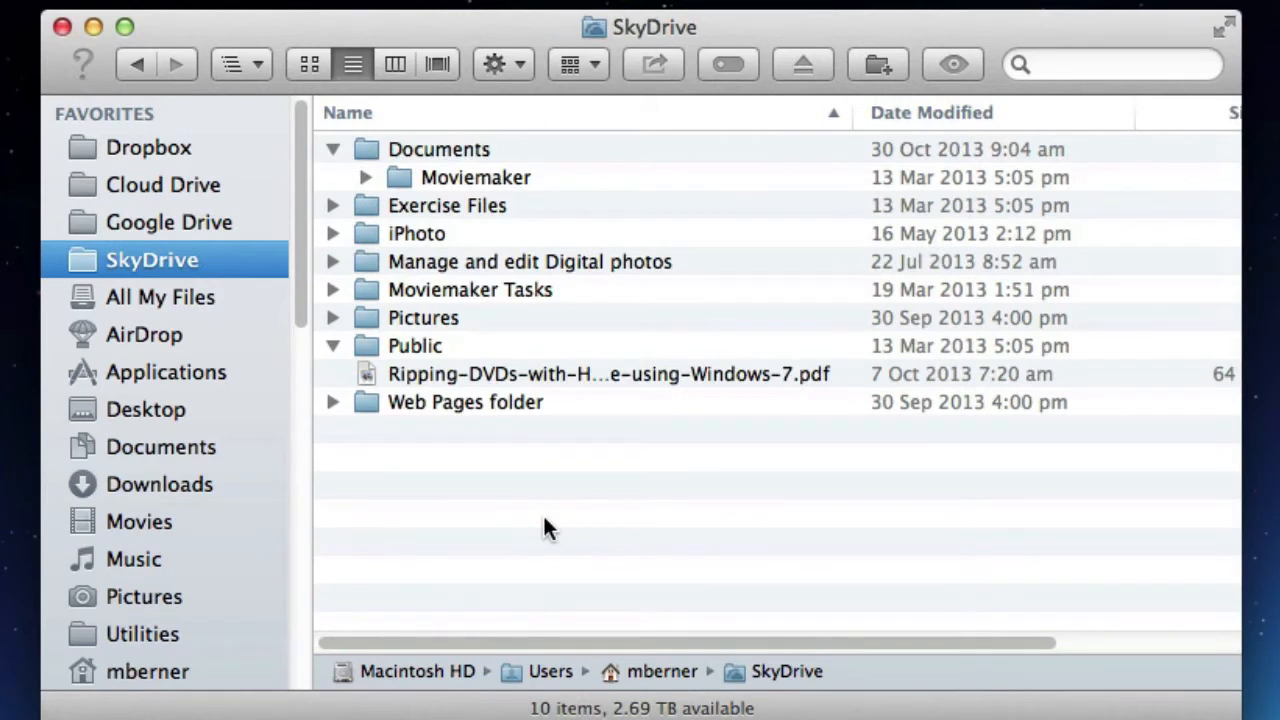
pyautogui.moveTo(200, 305)
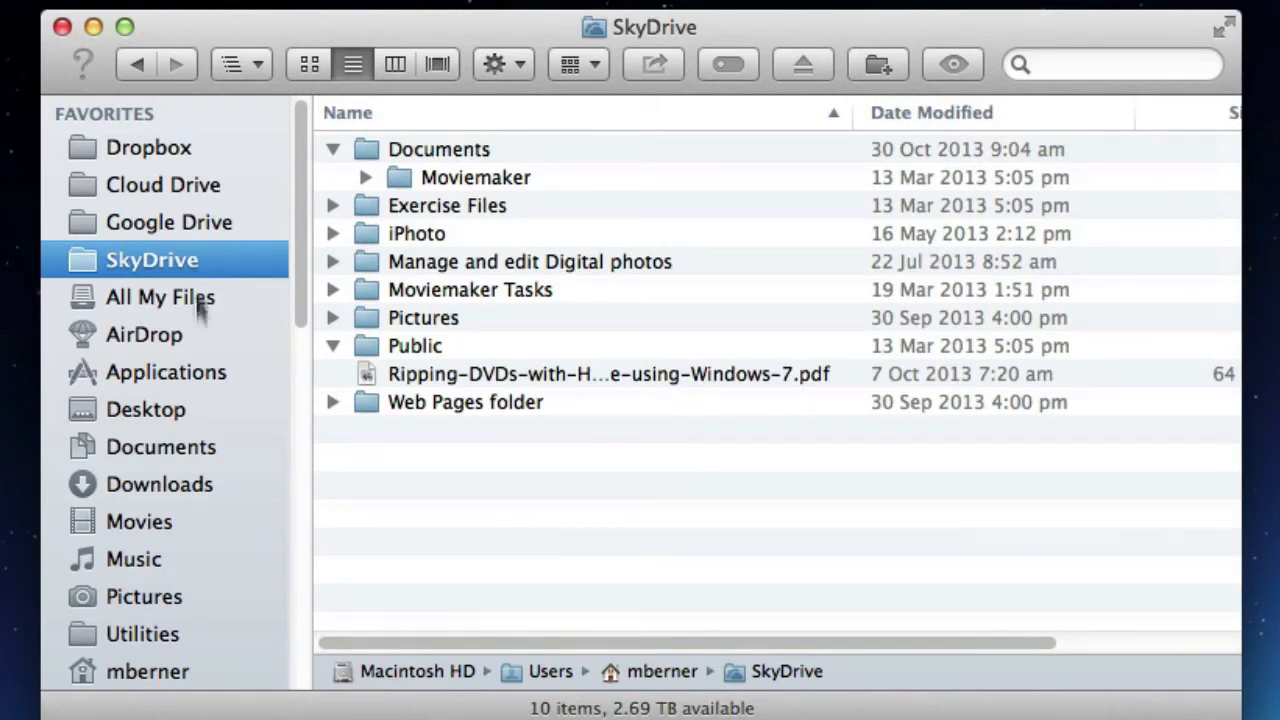
pyautogui.moveTo(378, 608)
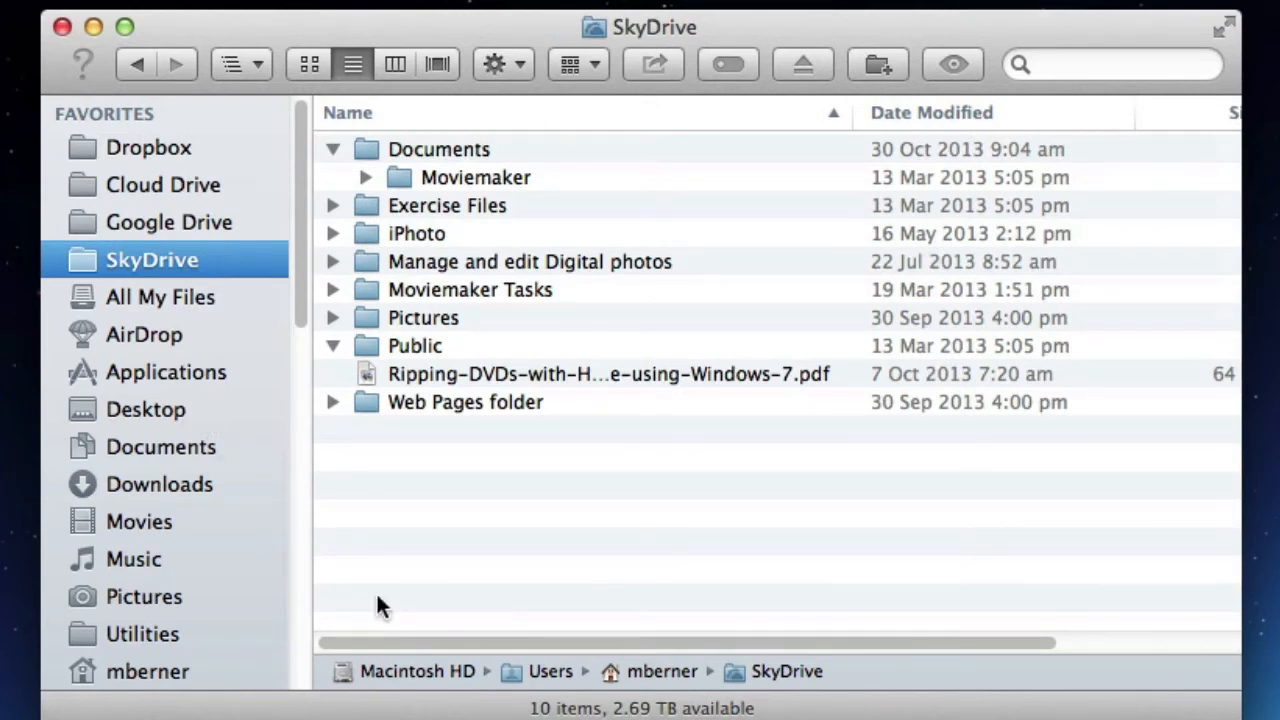
pyautogui.moveTo(200, 507)
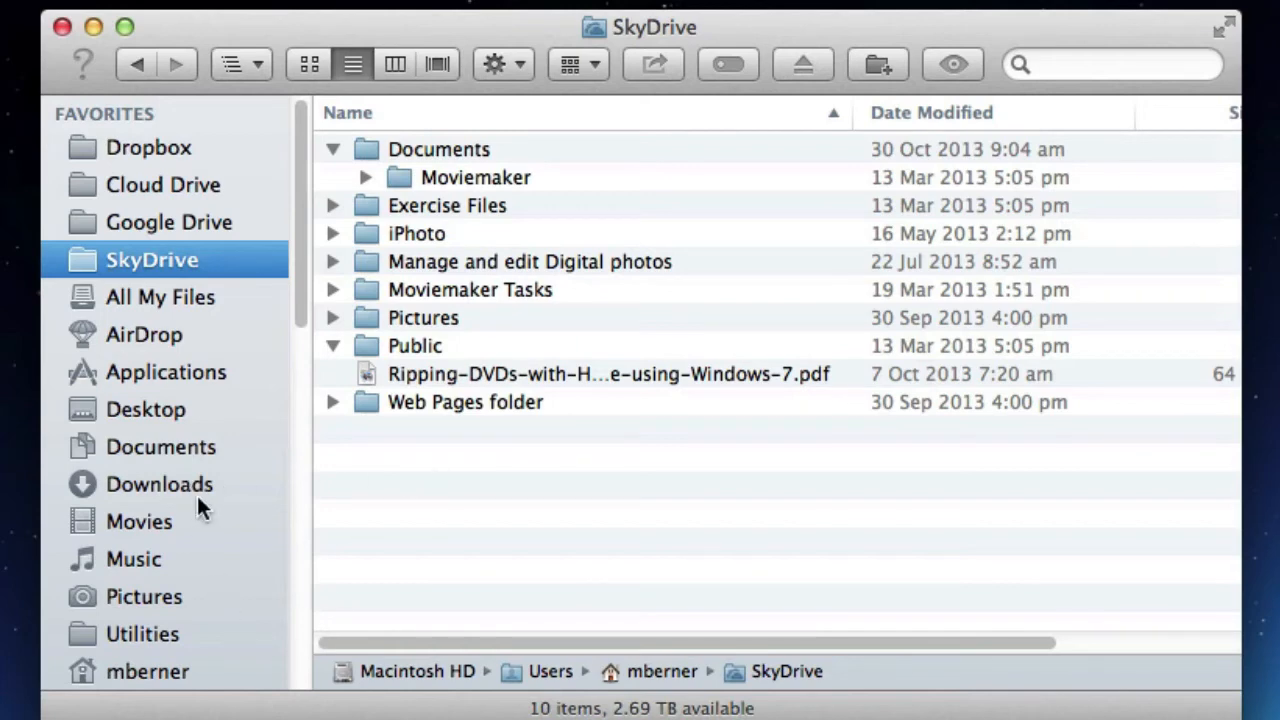
pyautogui.click(161, 447)
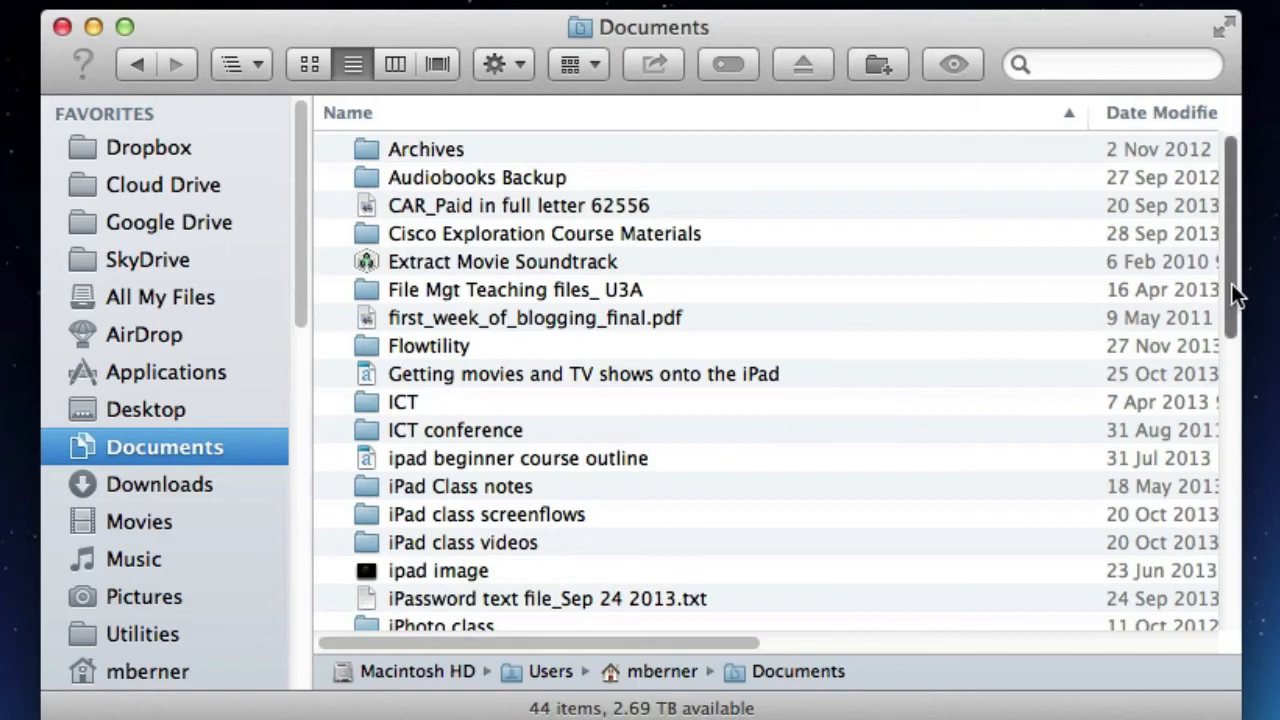
pyautogui.scroll(-3)
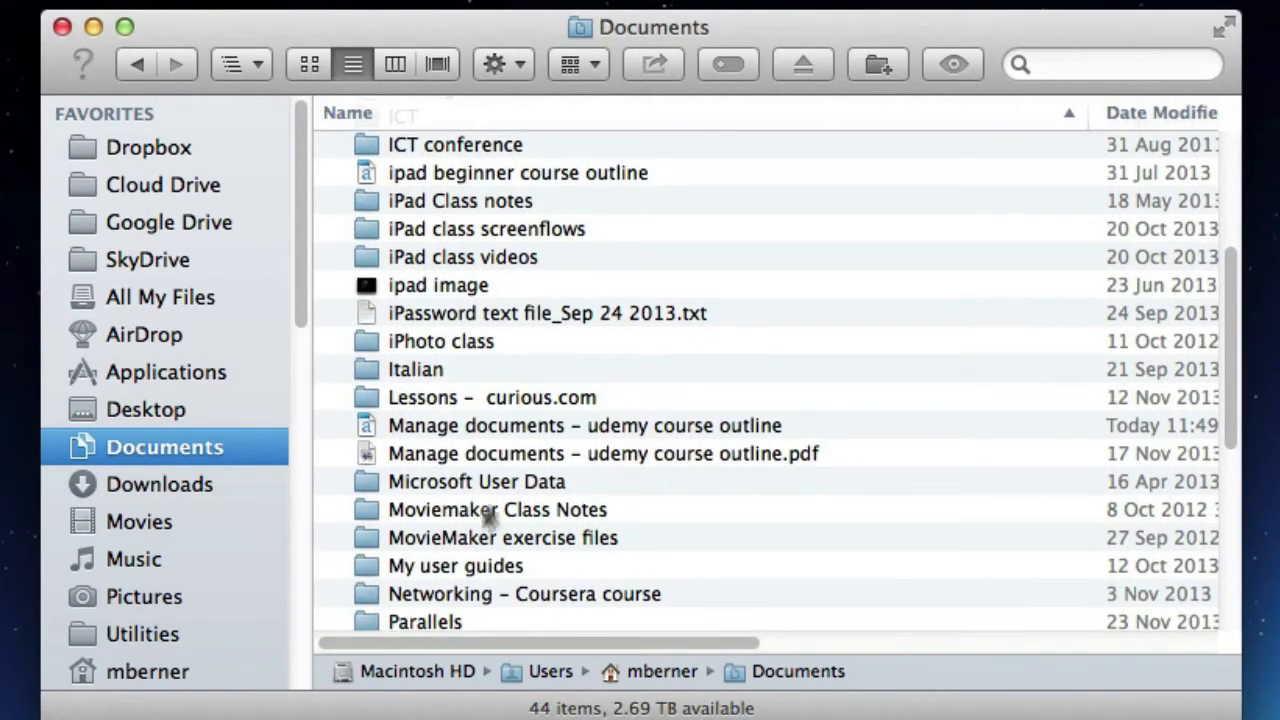
pyautogui.moveTo(140, 600)
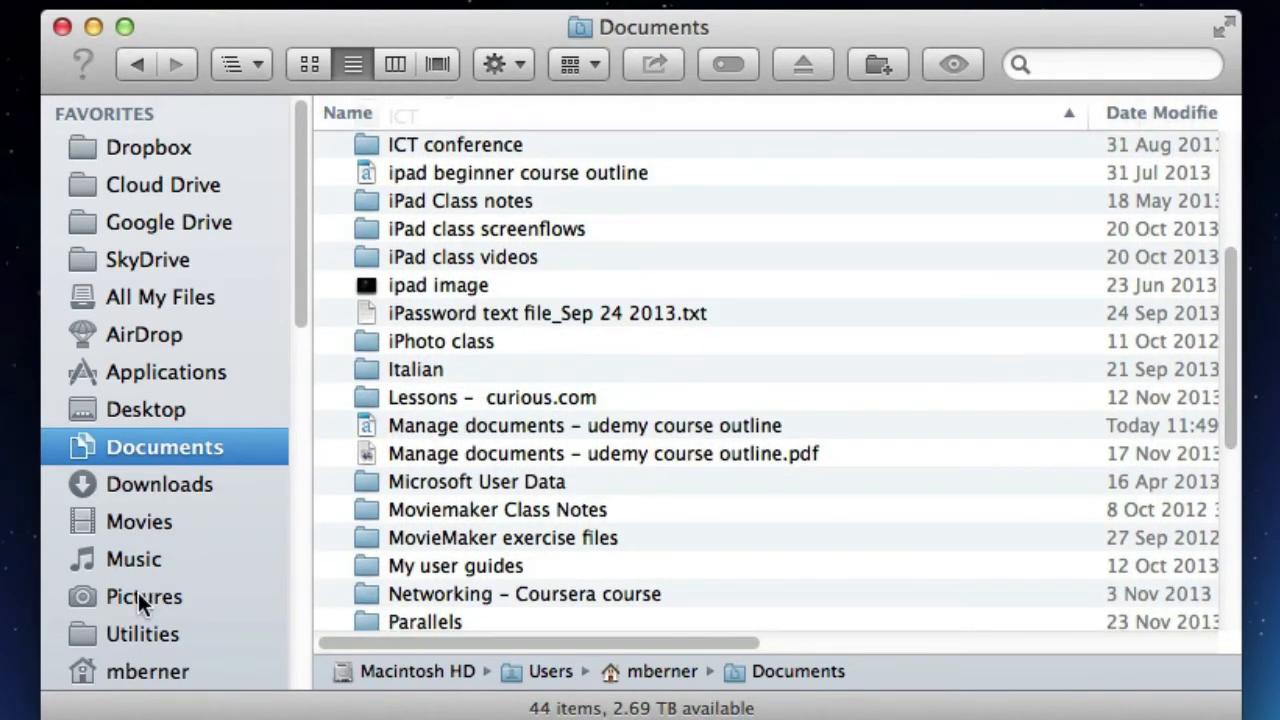
# Copy harry eating Loveys dinner.jpg from Pictures into Dropbox's Harry folder and expand it
pyautogui.click(143, 596)
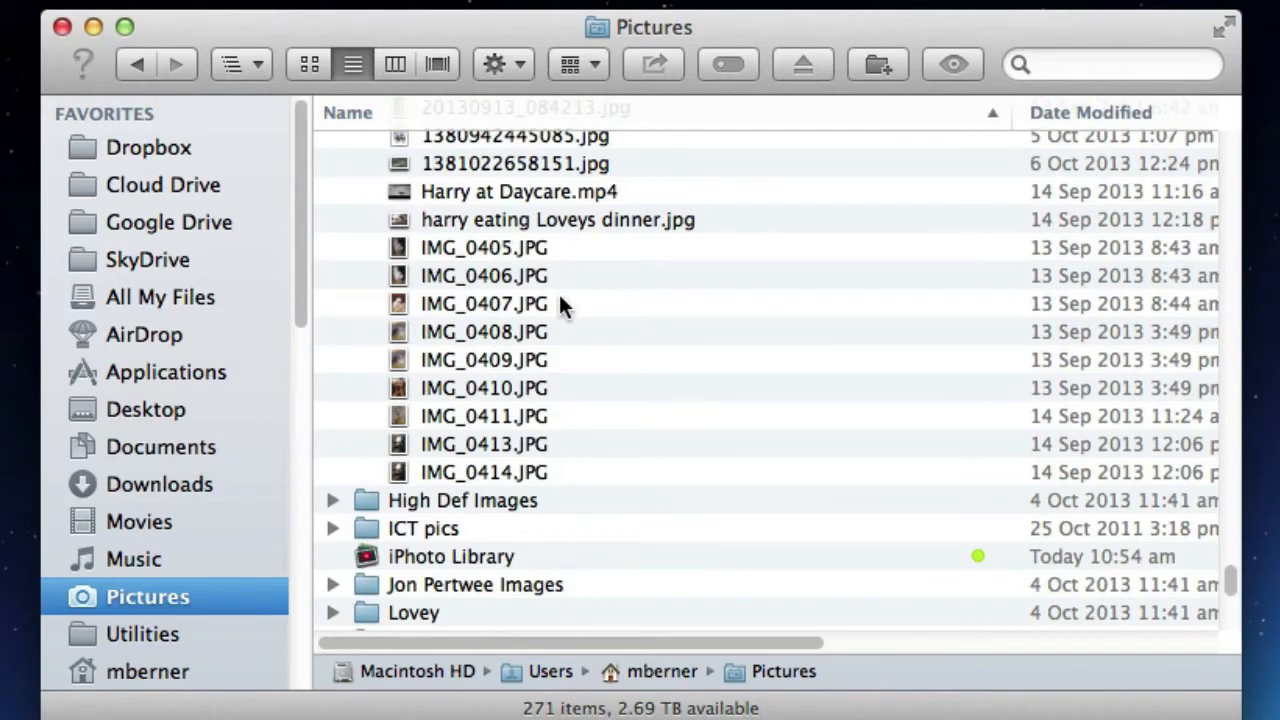
pyautogui.click(557, 219)
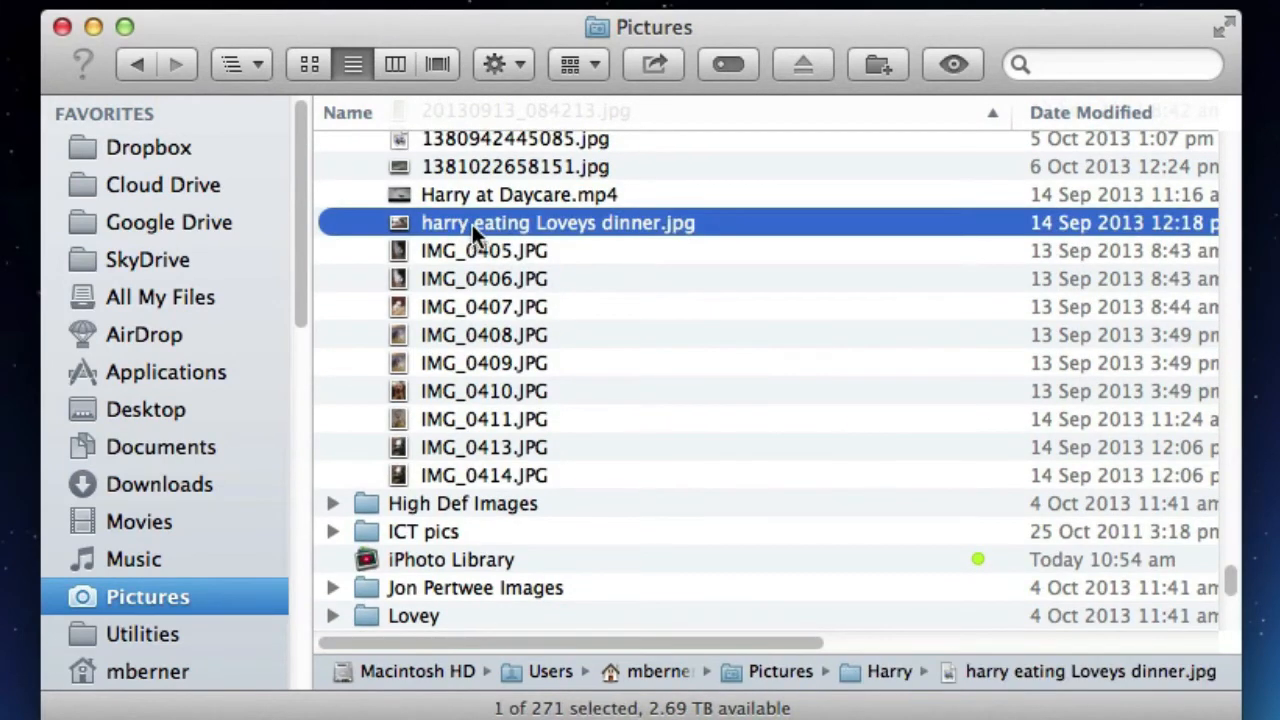
pyautogui.rightClick(557, 222)
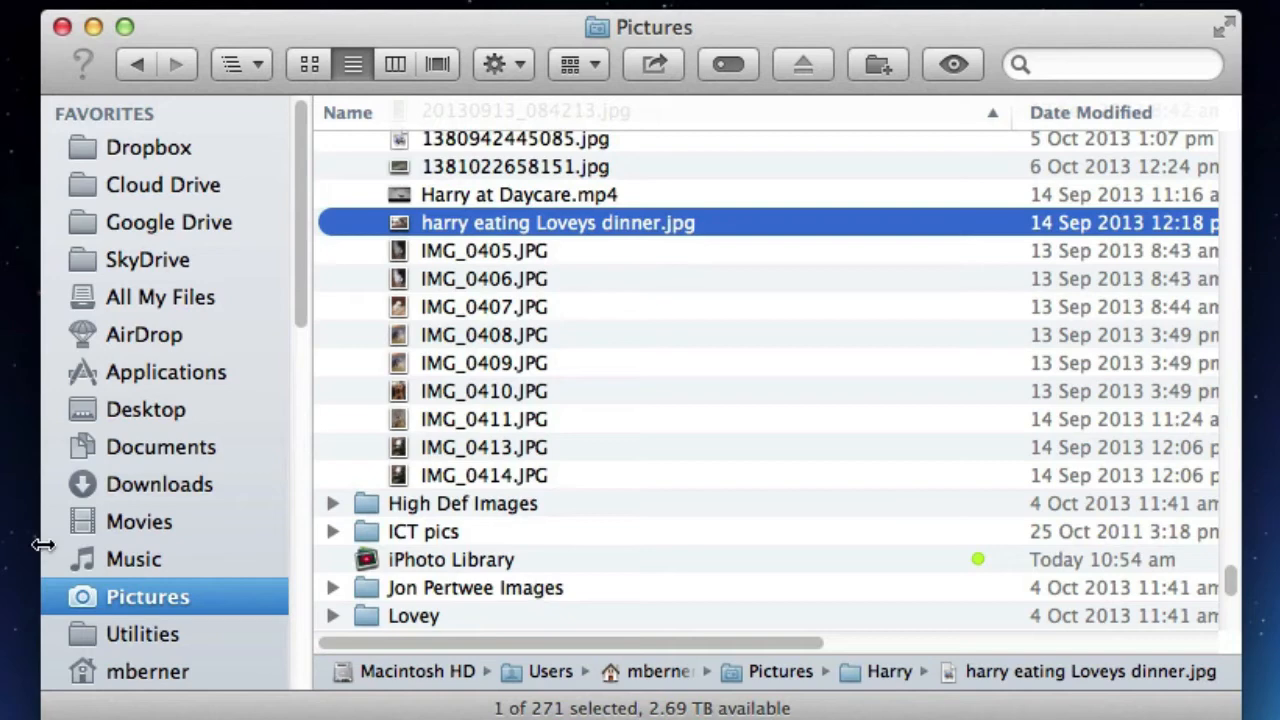
pyautogui.moveTo(110, 610)
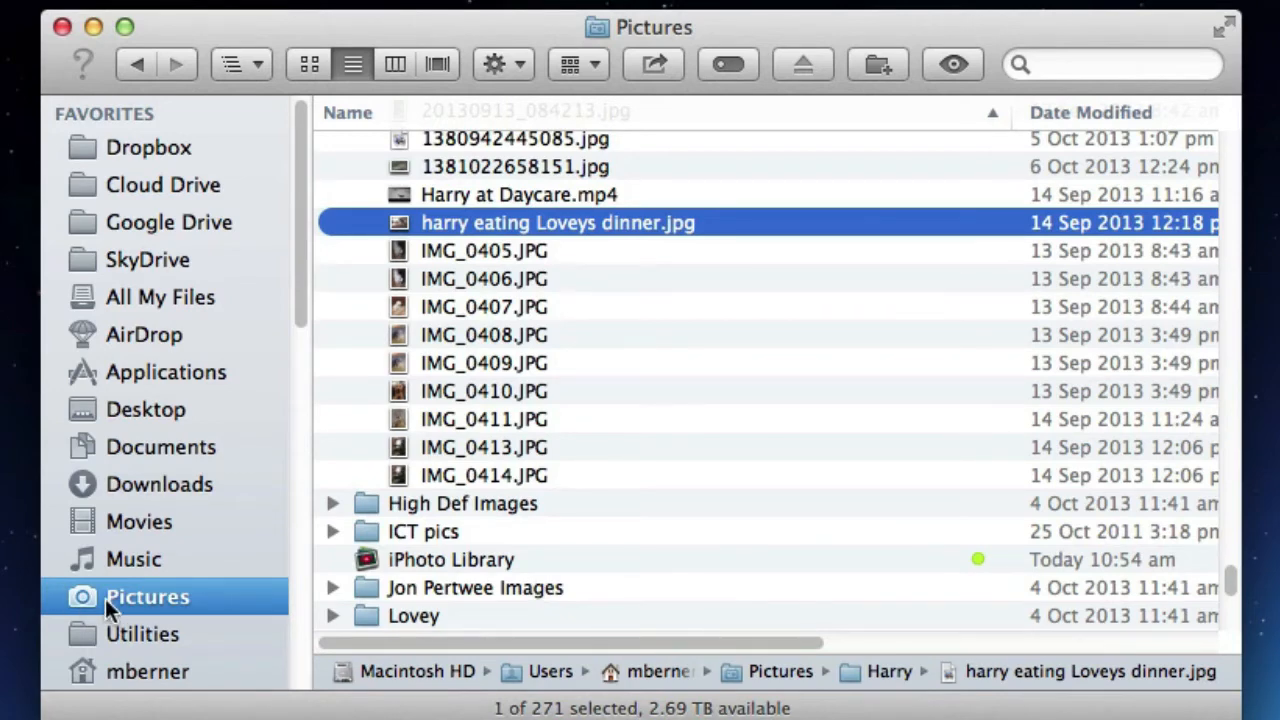
pyautogui.click(150, 147)
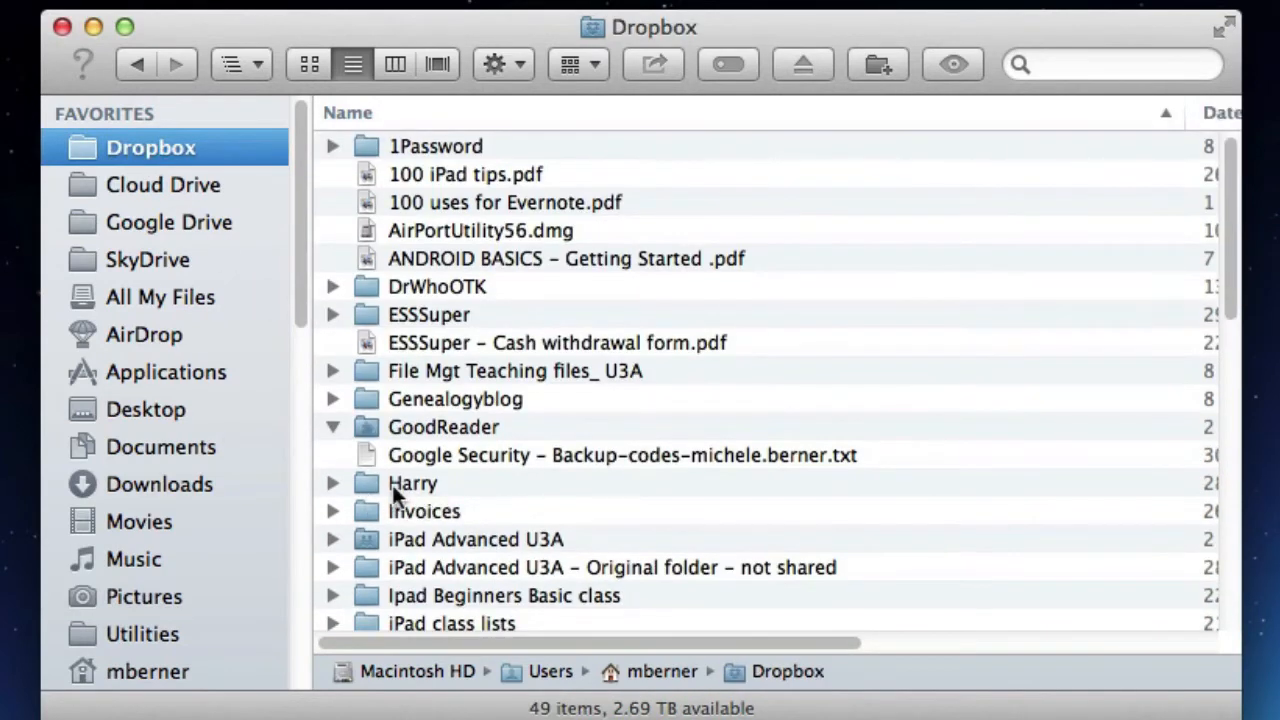
pyautogui.rightClick(412, 483)
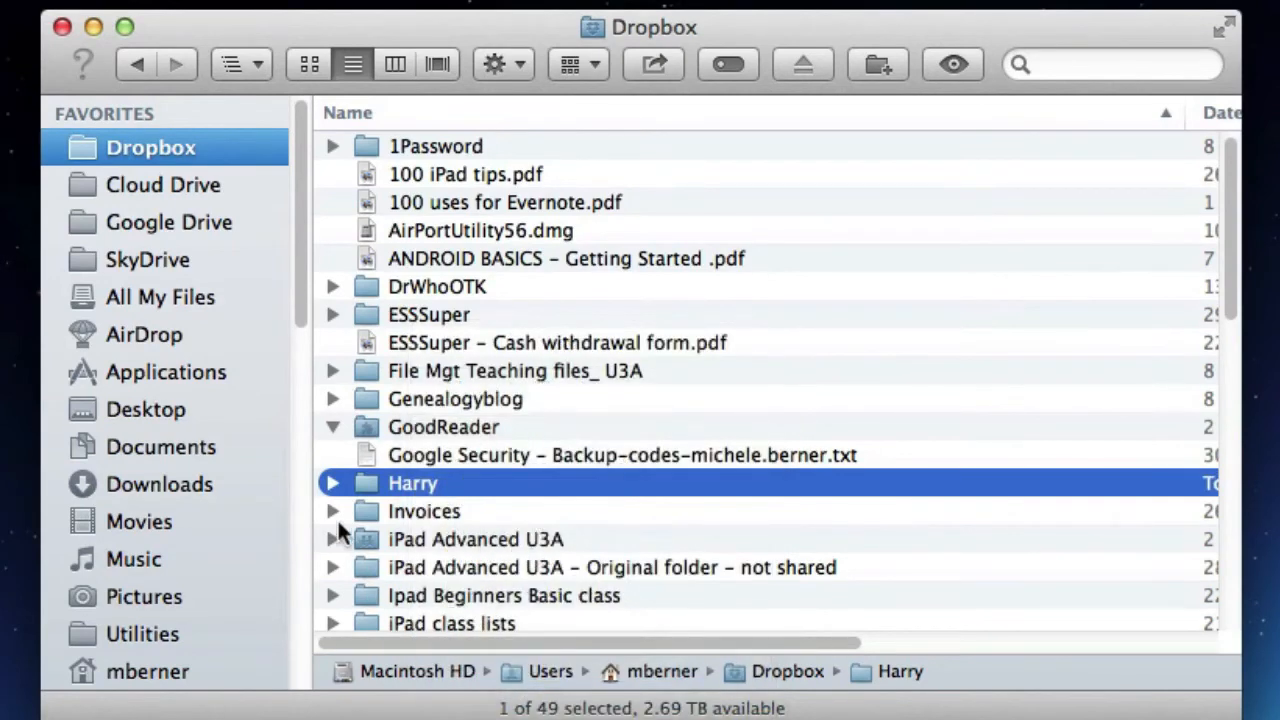
pyautogui.click(332, 483)
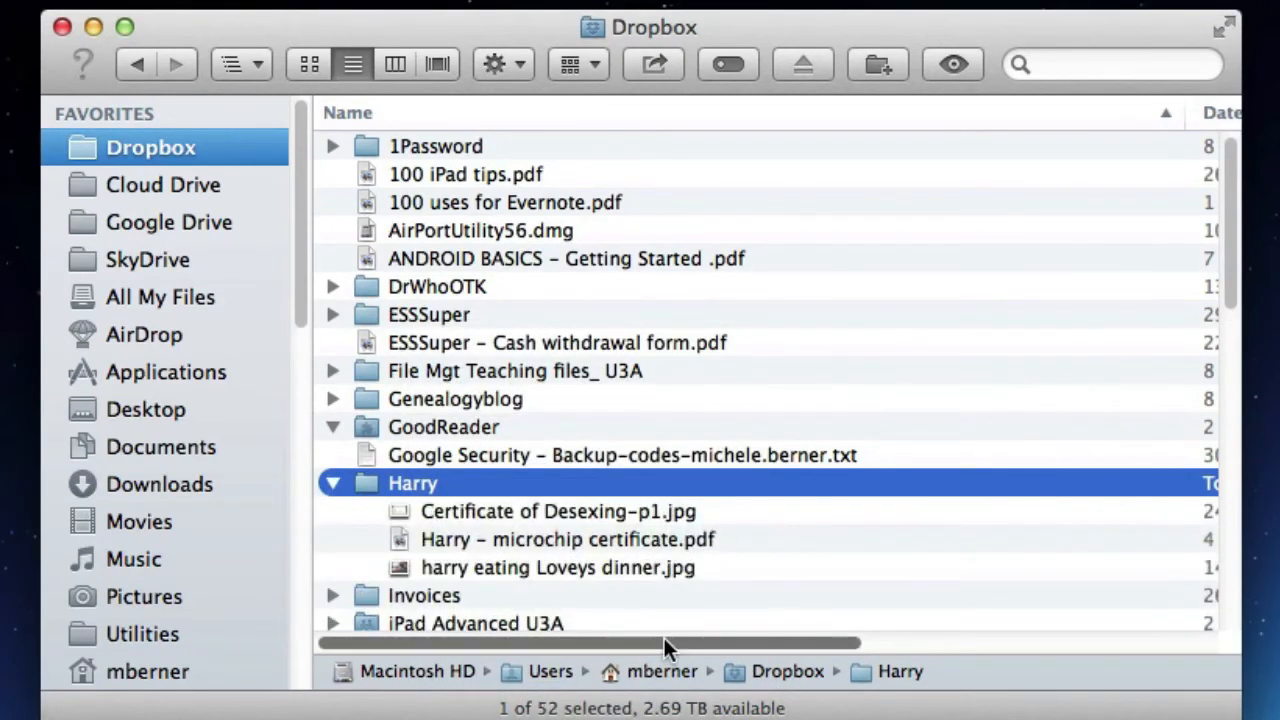
pyautogui.moveTo(668, 573)
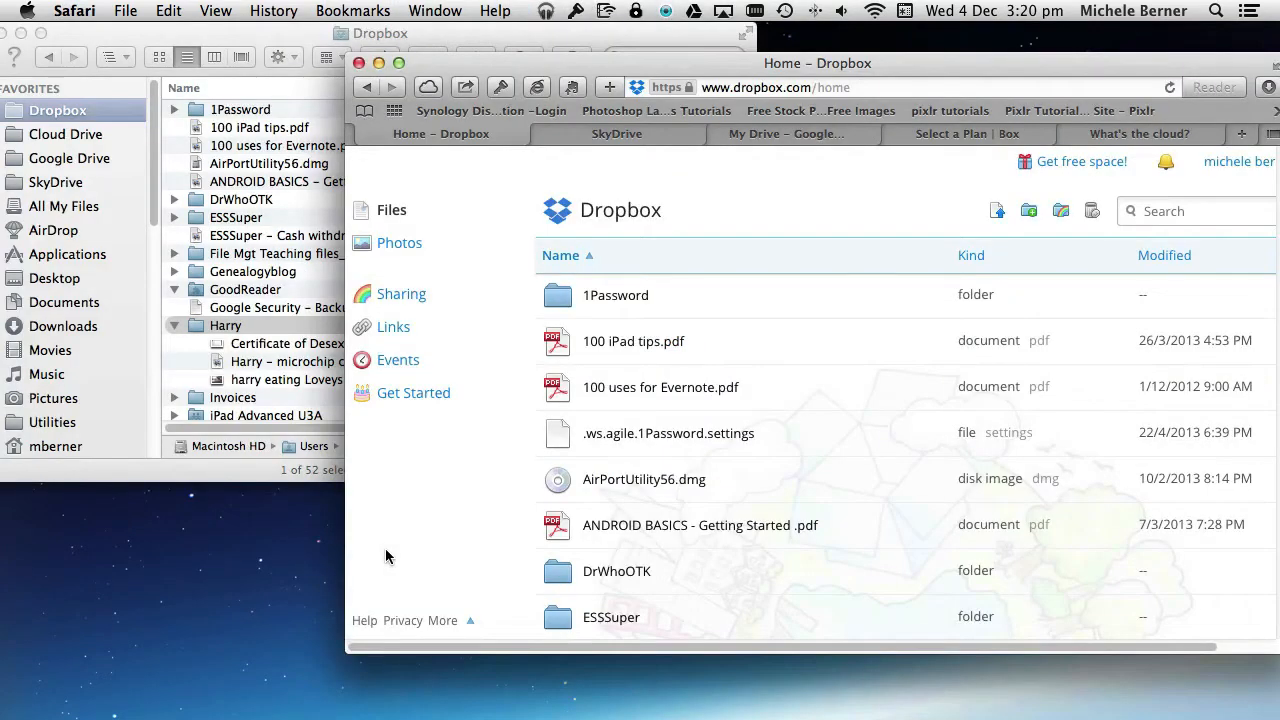
pyautogui.moveTo(91, 451)
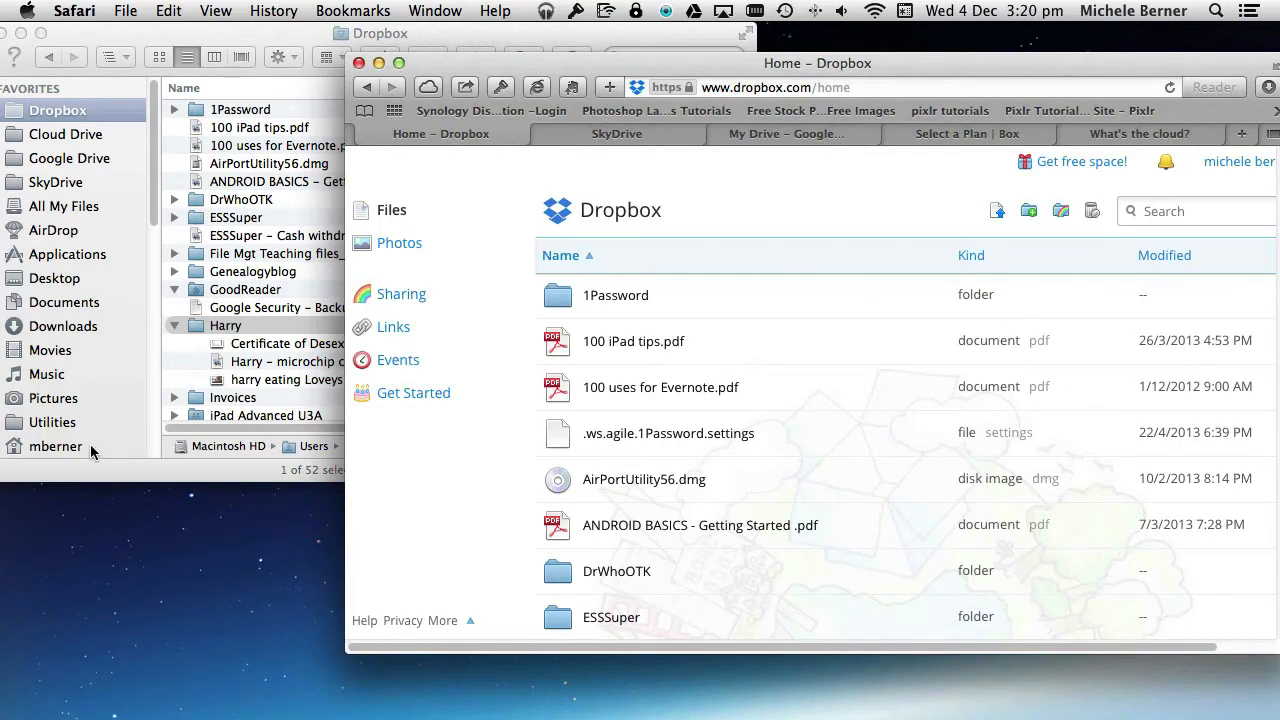
pyautogui.moveTo(115, 444)
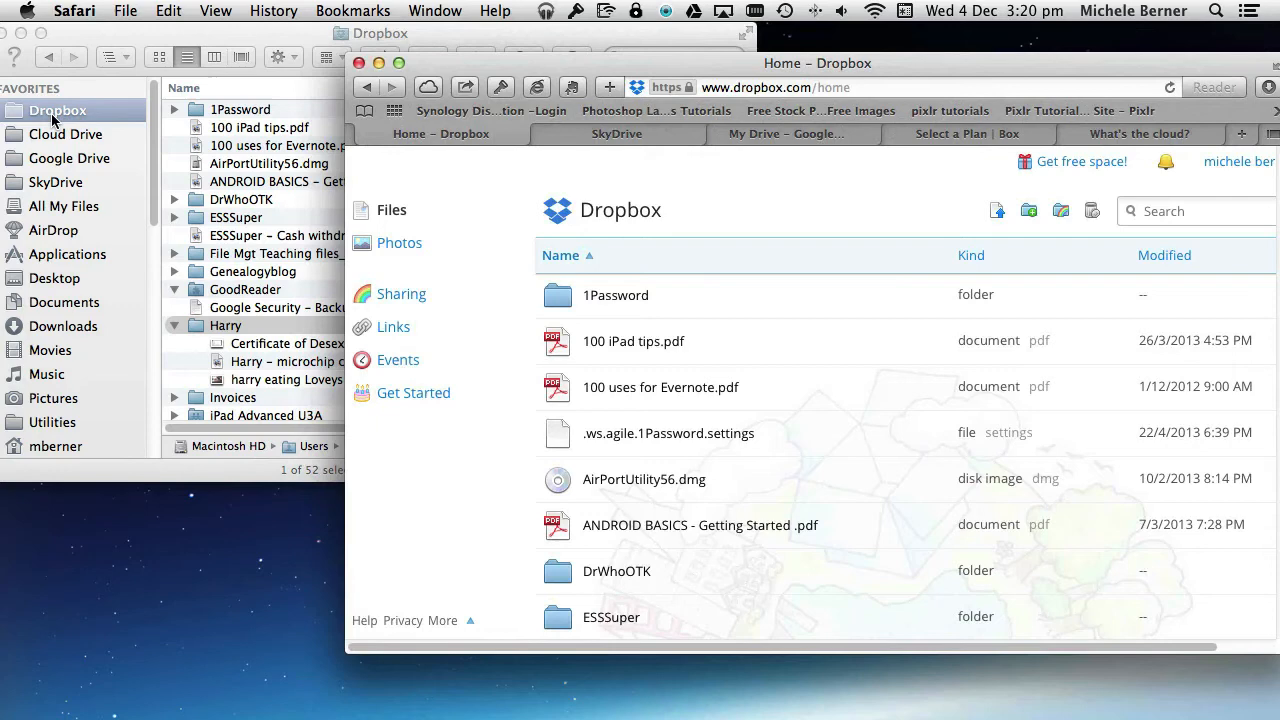
pyautogui.moveTo(822, 154)
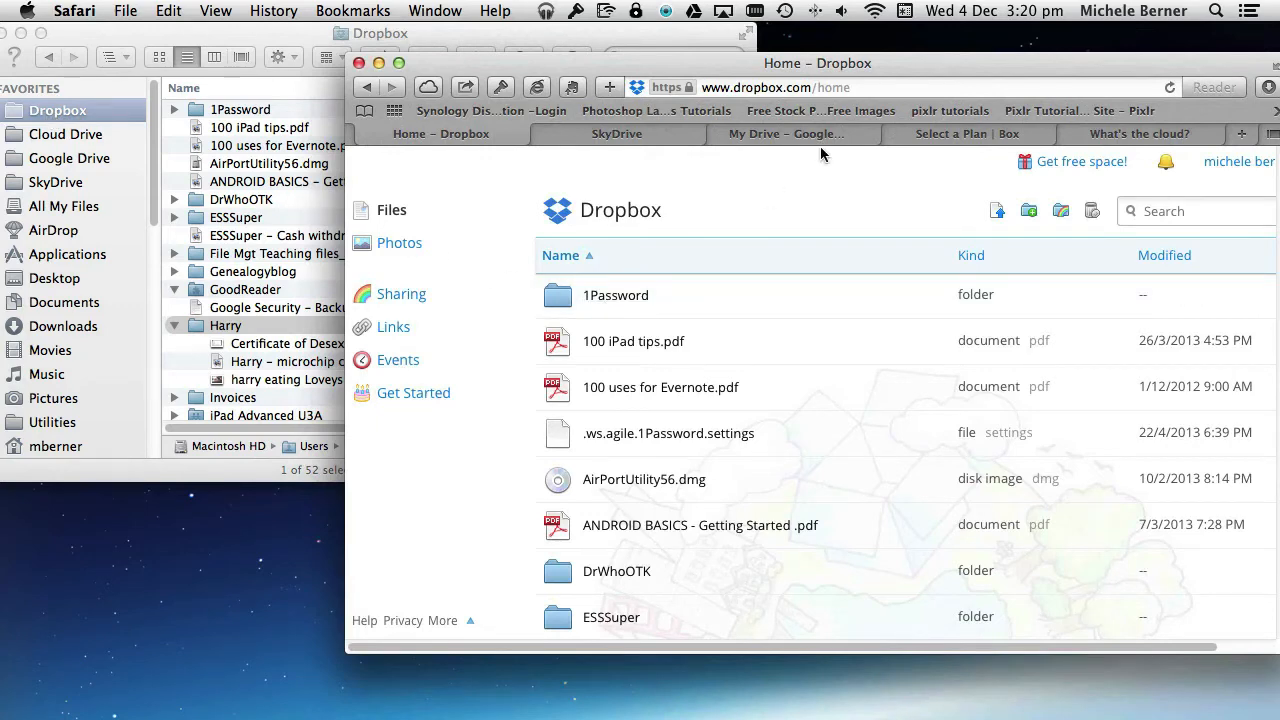
pyautogui.moveTo(235, 117)
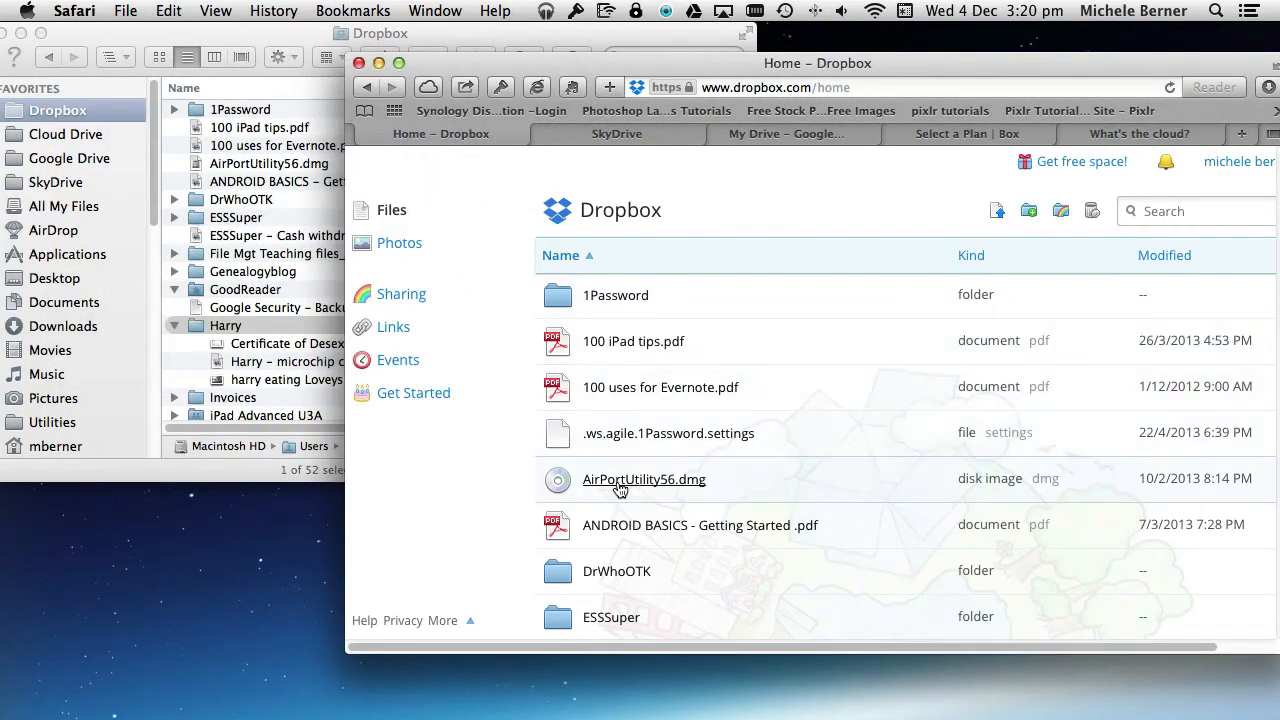
# Scroll the dropbox.com file list and open the Harry folder
pyautogui.scroll(-3)
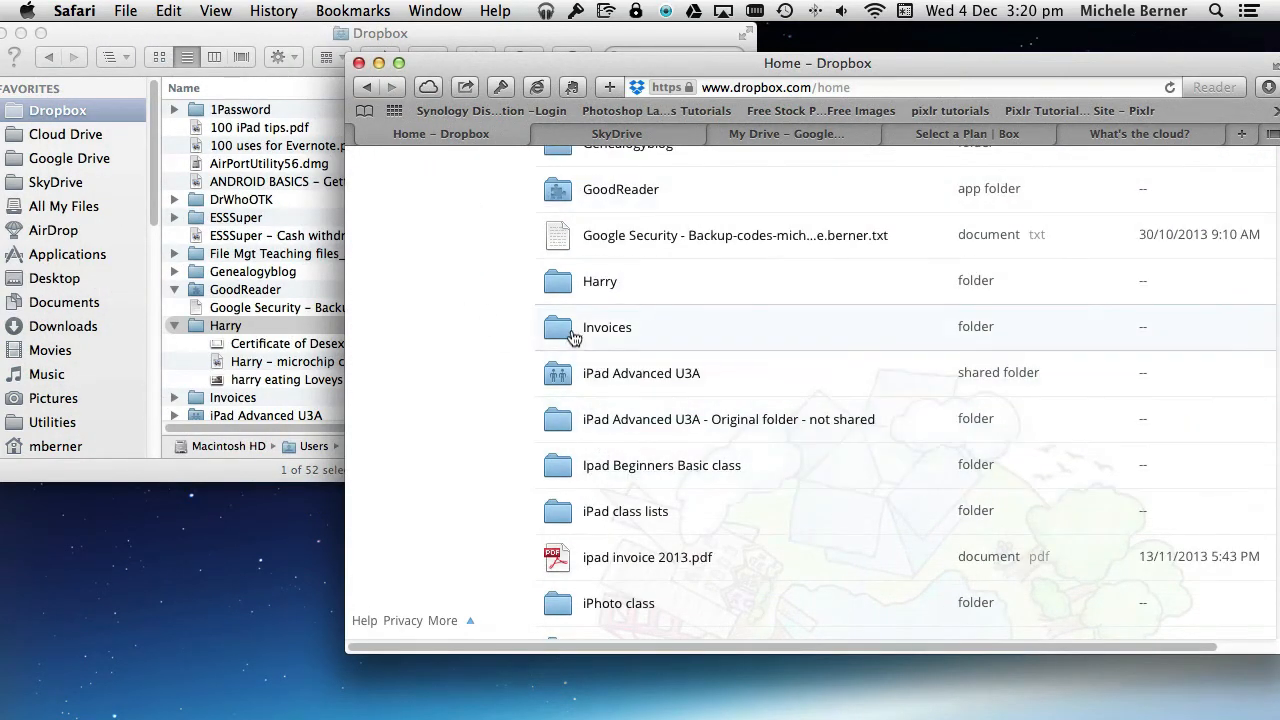
pyautogui.doubleClick(599, 281)
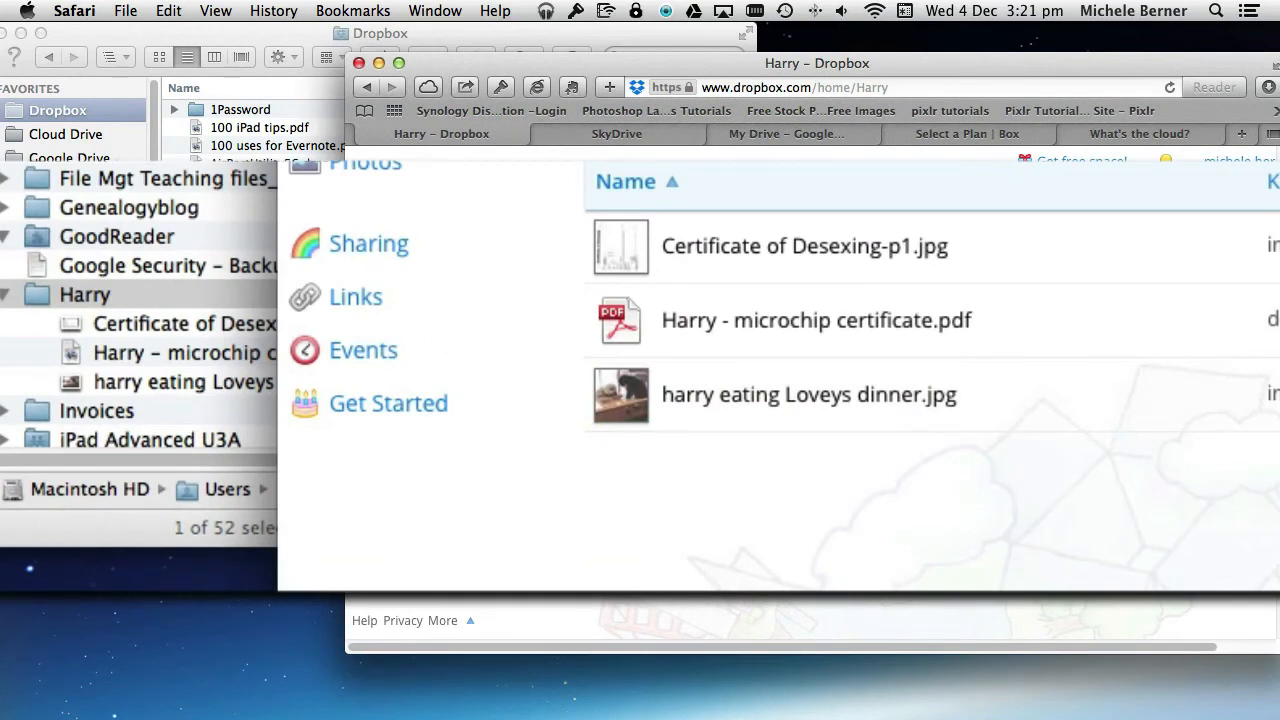
pyautogui.moveTo(113, 217)
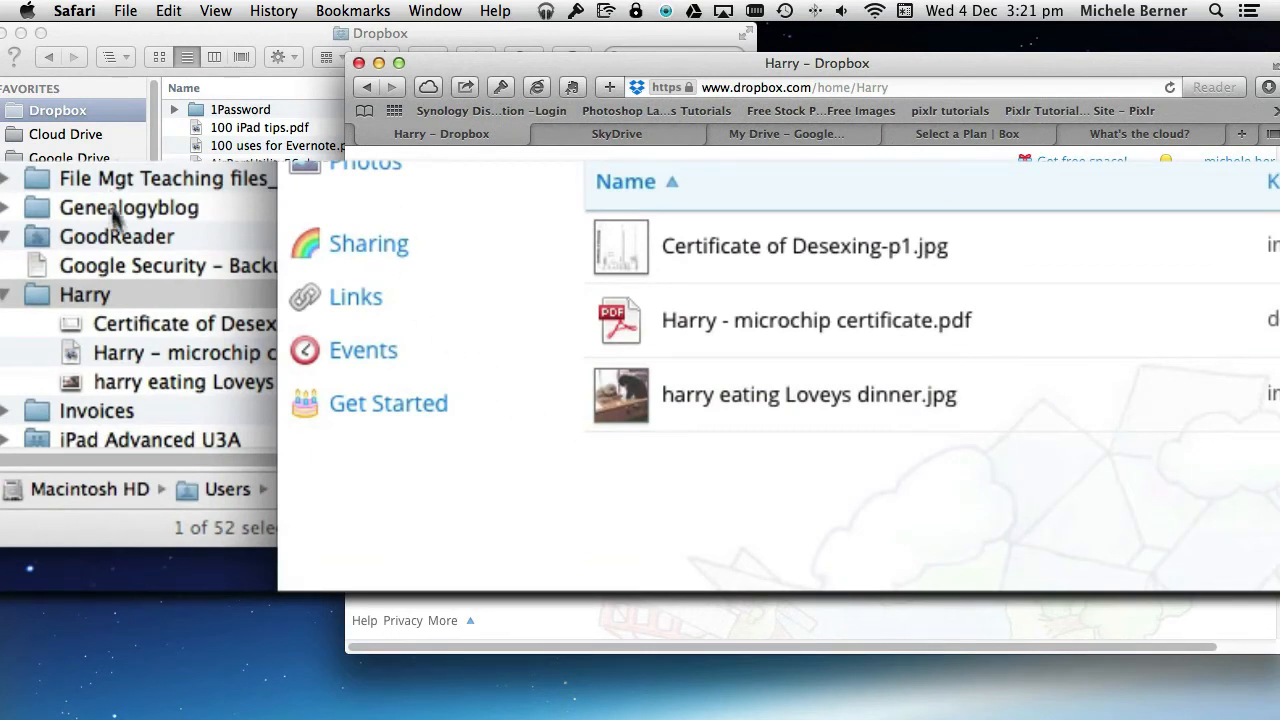
pyautogui.moveTo(228, 425)
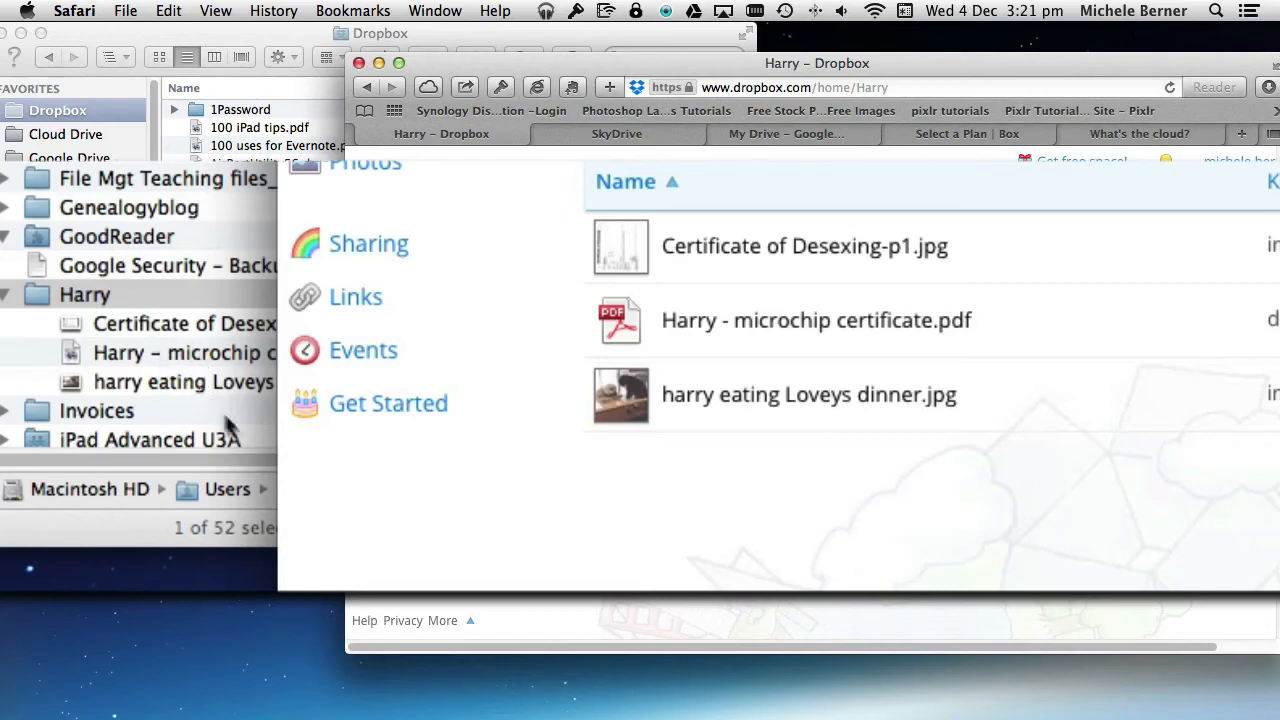
pyautogui.moveTo(125, 393)
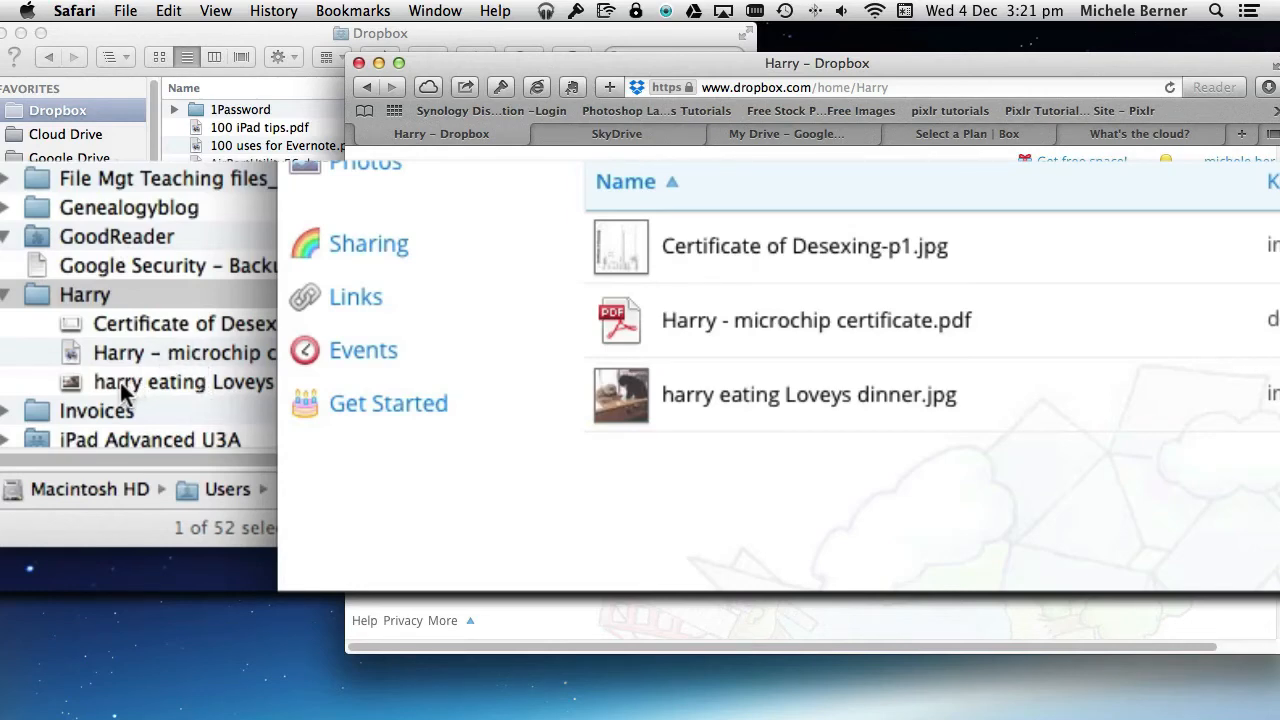
# Select harry eating Loveys dinner.jpg in the local Harry folder to delete it
pyautogui.click(183, 382)
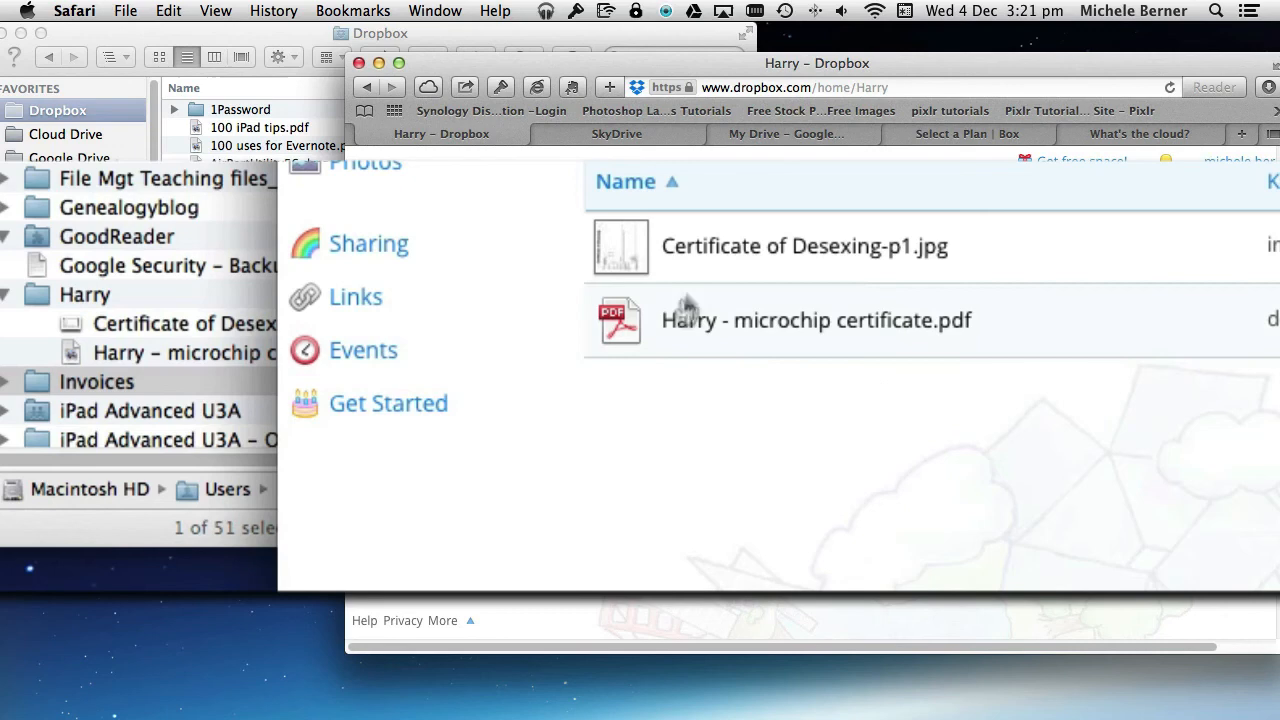
pyautogui.moveTo(810, 395)
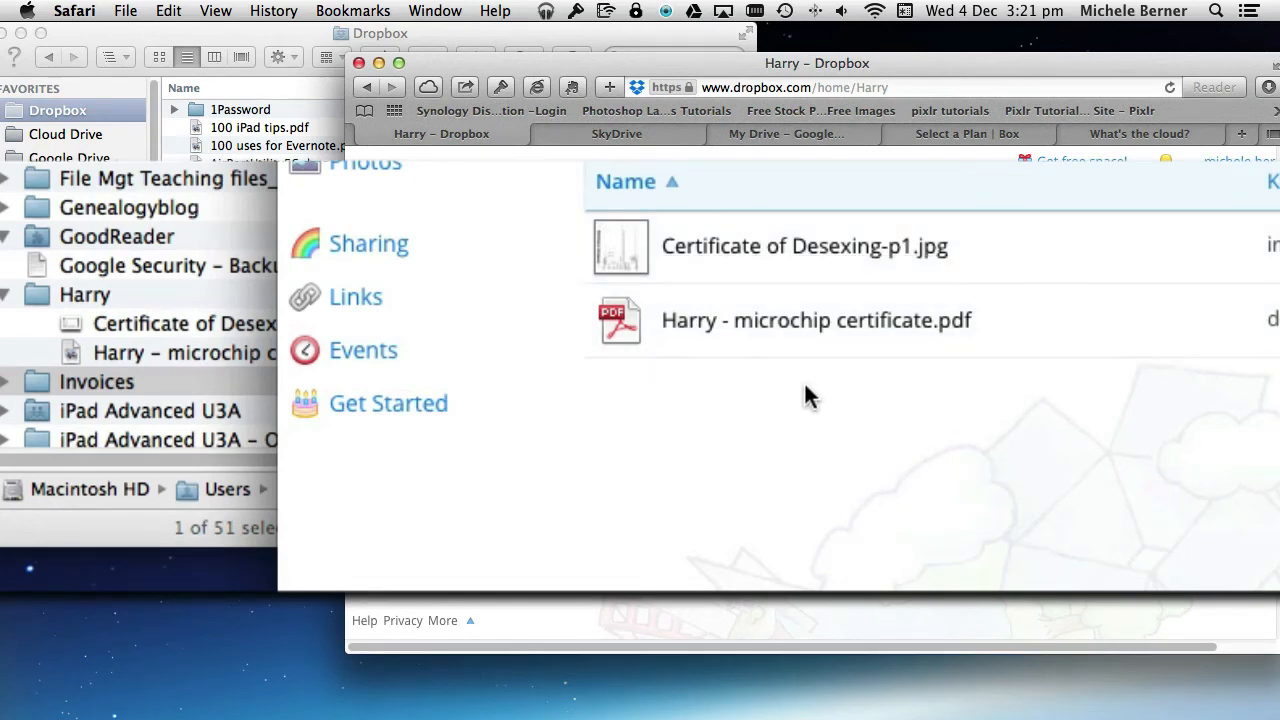